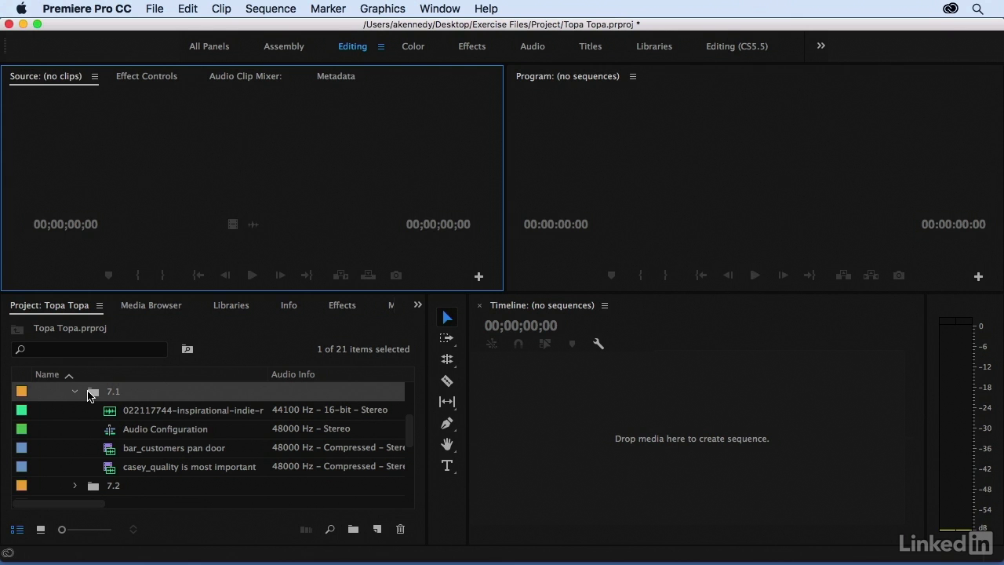
{"action": "mouse_move", "coordinate": [115, 428]}
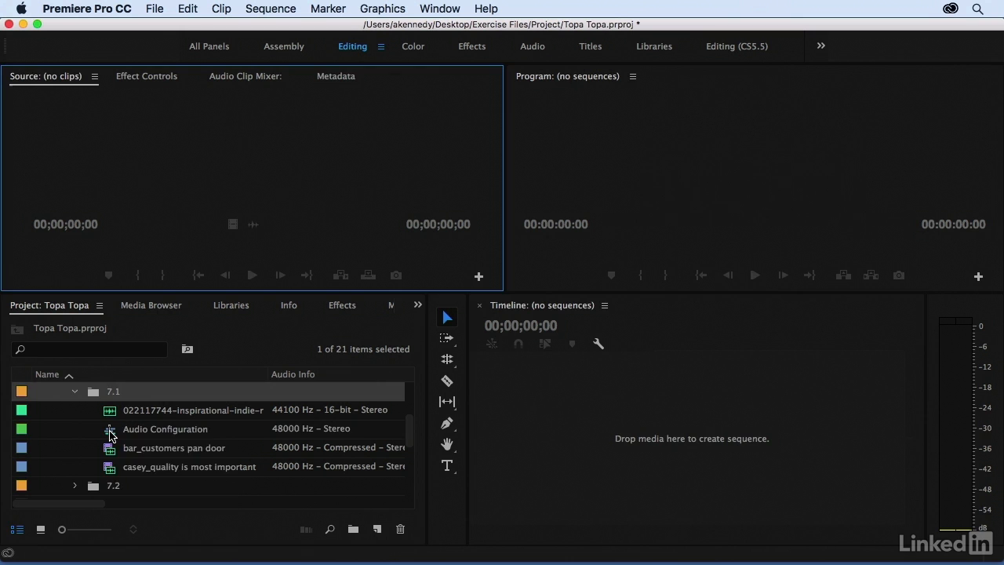
Step: Open the Audio Configuration sequence from the 7.1 bin in the Timeline
{"action": "double_click", "coordinate": [165, 428]}
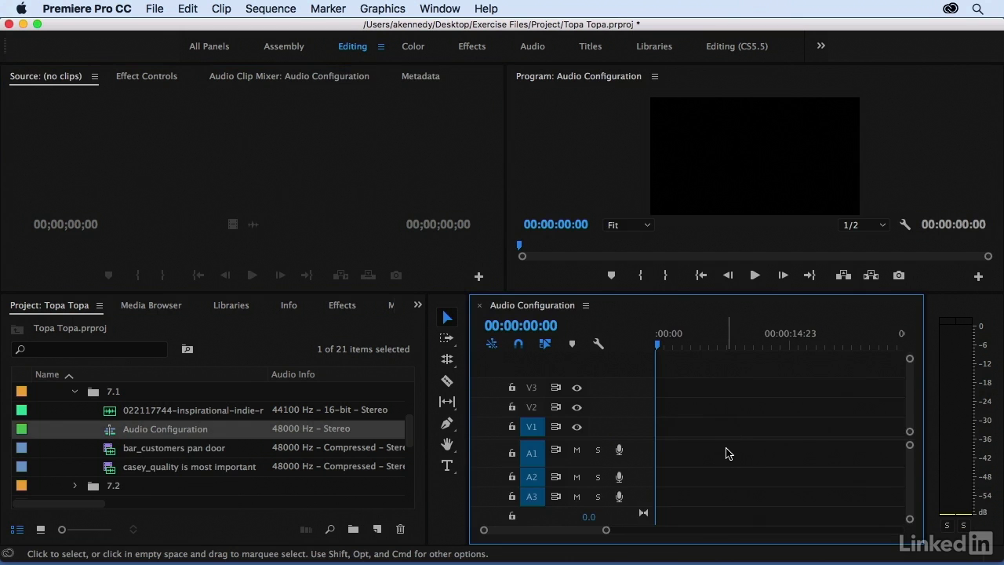
{"action": "mouse_move", "coordinate": [224, 451]}
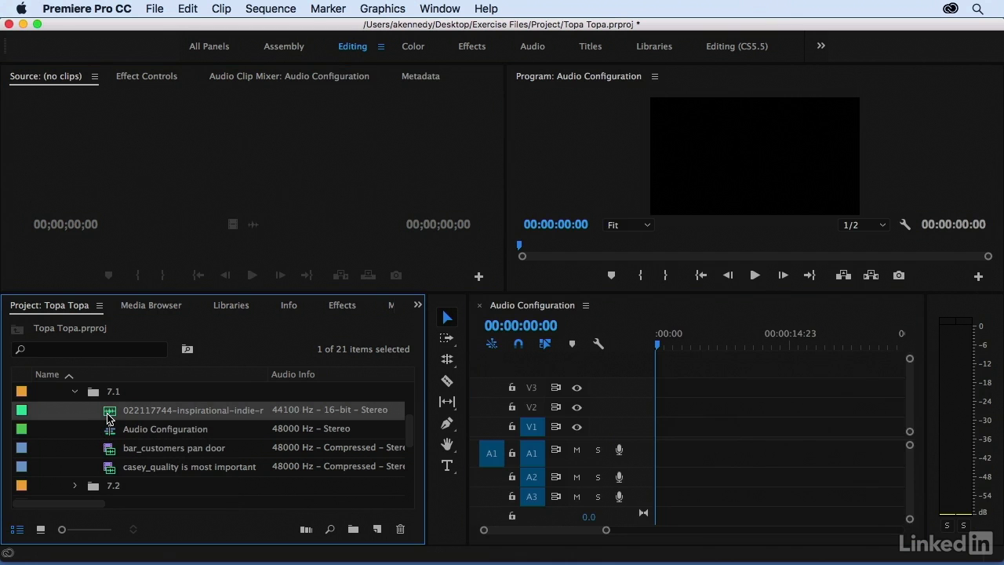
Step: Load the inspirational indie-rock music clip into the Source Monitor for previewing
{"action": "double_click", "coordinate": [192, 410]}
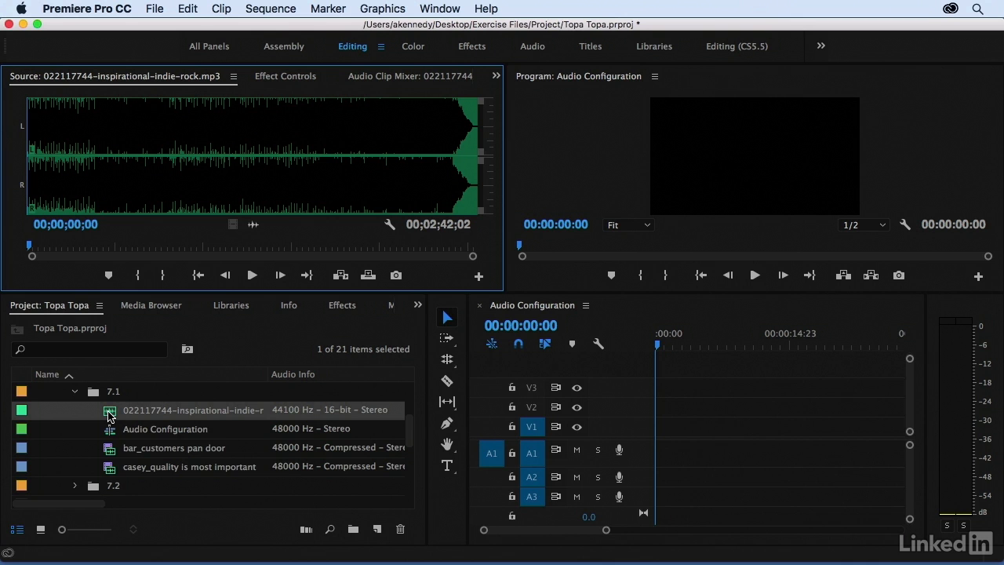
{"action": "mouse_move", "coordinate": [110, 414]}
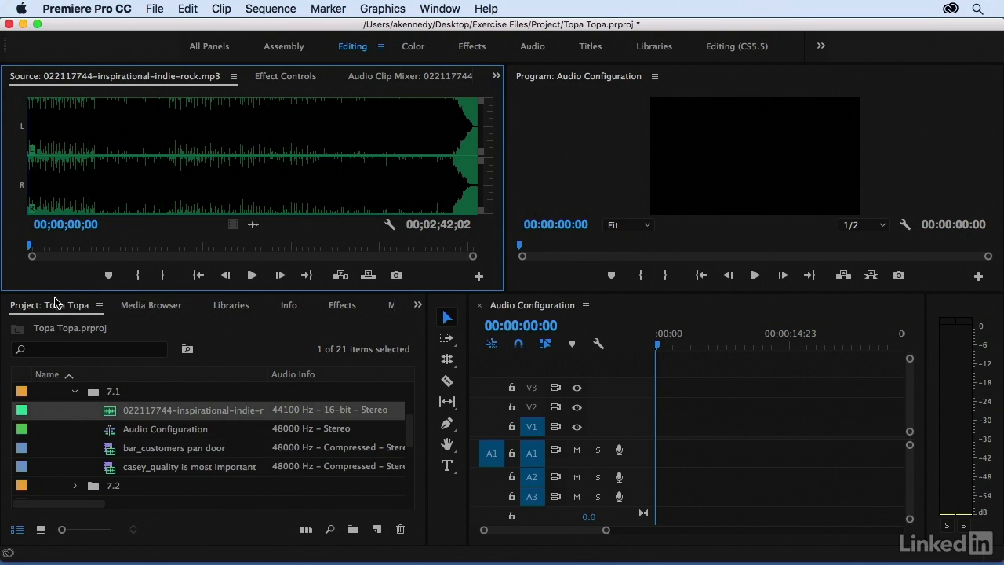
{"action": "mouse_move", "coordinate": [16, 147]}
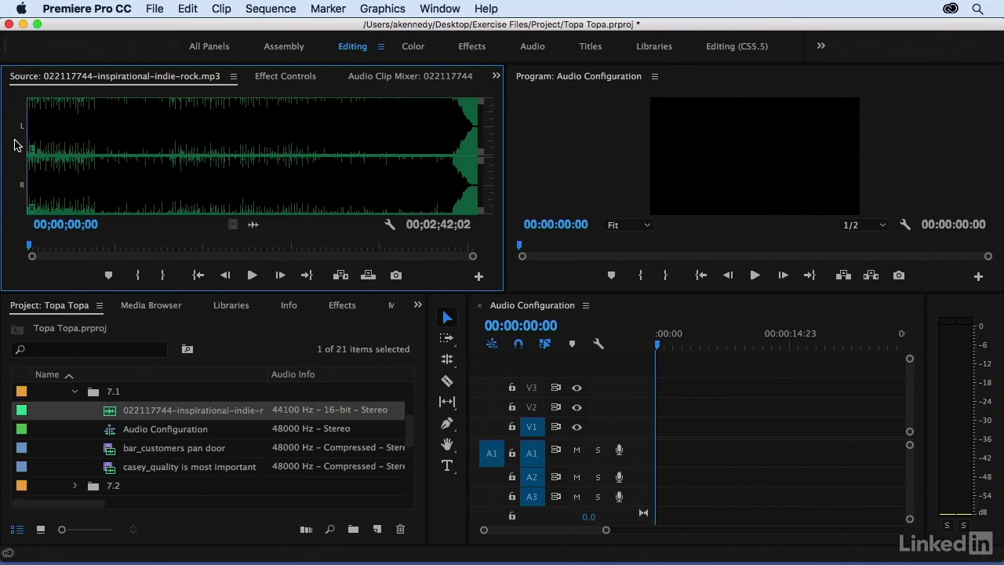
{"action": "mouse_move", "coordinate": [70, 176]}
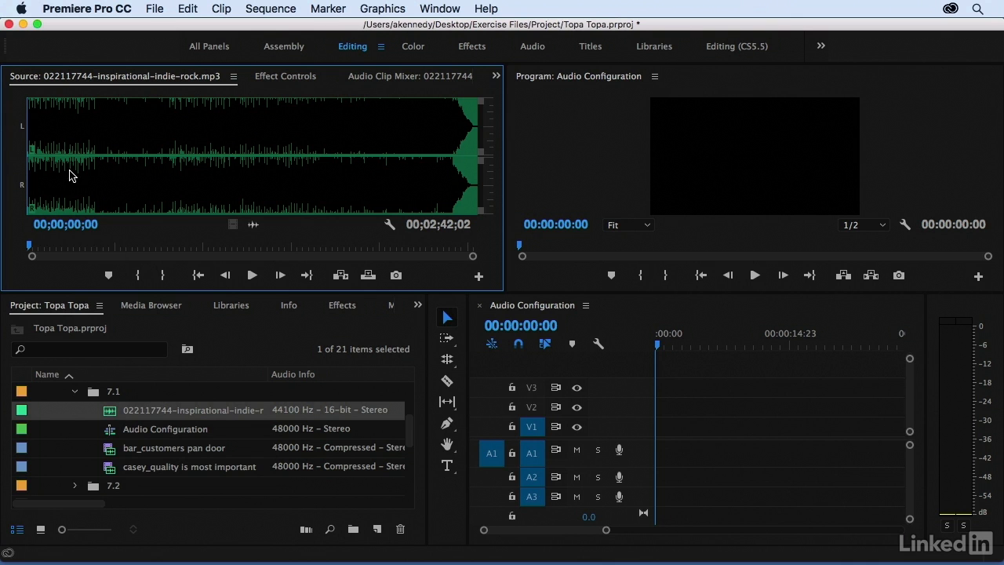
{"action": "mouse_move", "coordinate": [12, 167]}
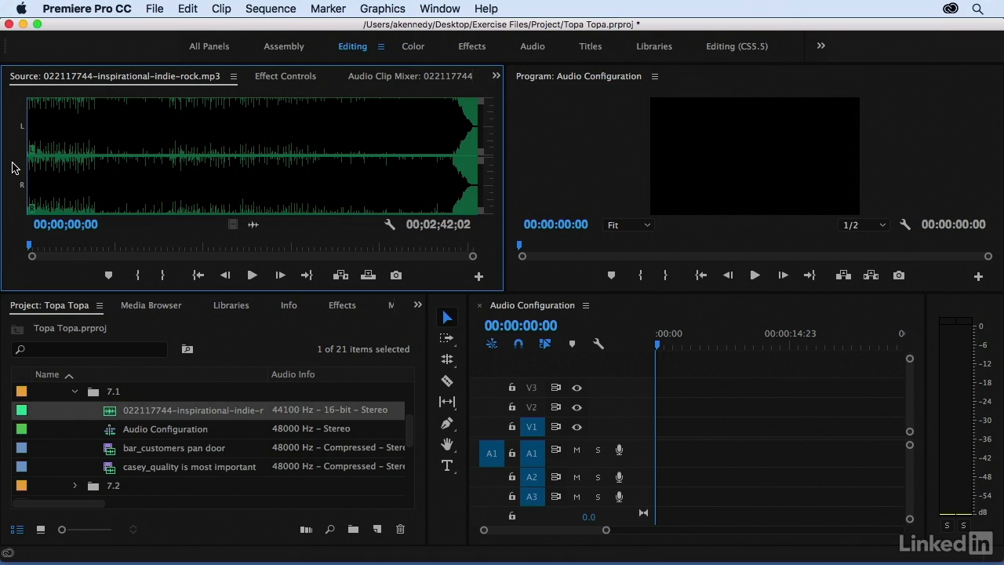
{"action": "mouse_move", "coordinate": [30, 208]}
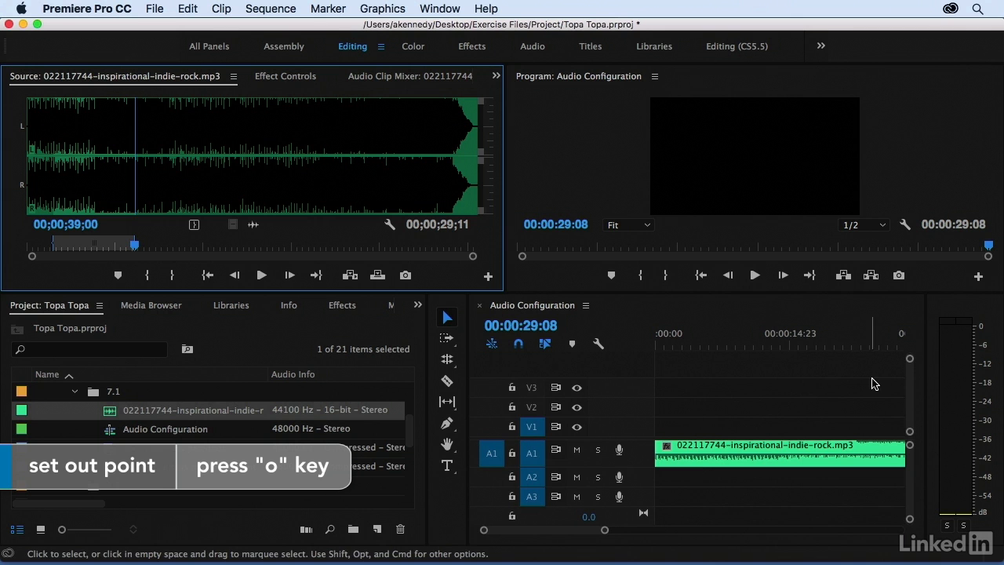
{"action": "mouse_move", "coordinate": [532, 455]}
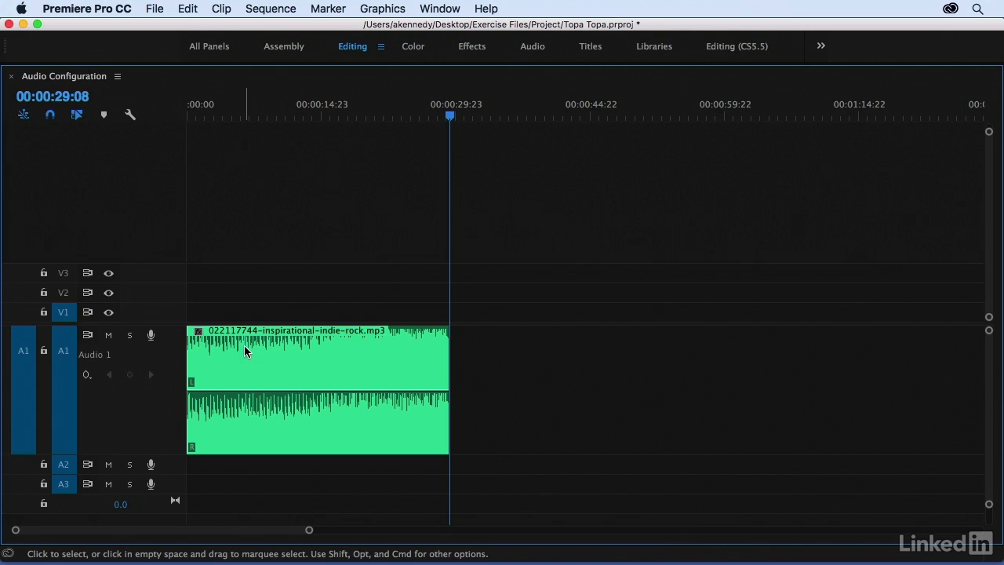
{"action": "mouse_move", "coordinate": [266, 408]}
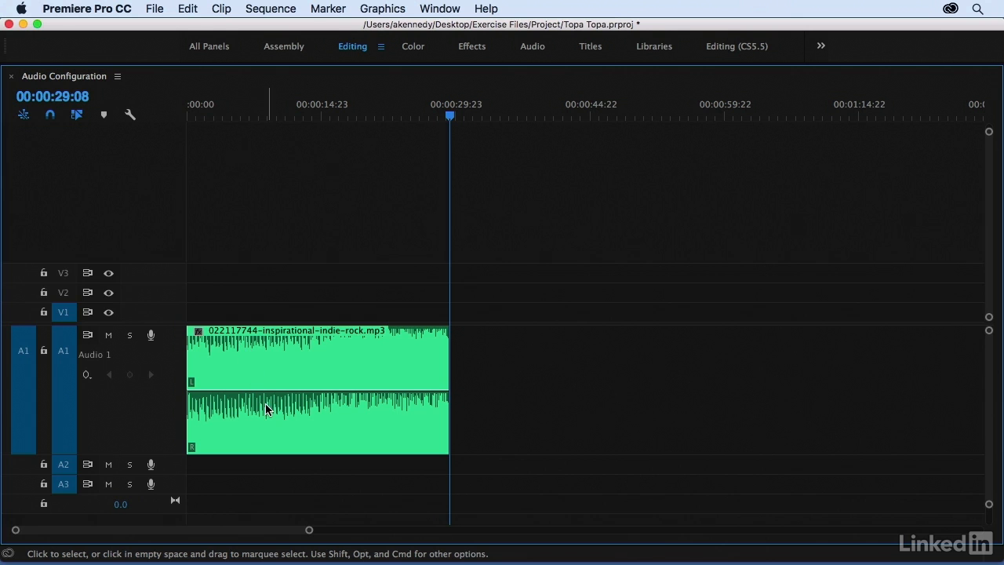
{"action": "mouse_move", "coordinate": [276, 386]}
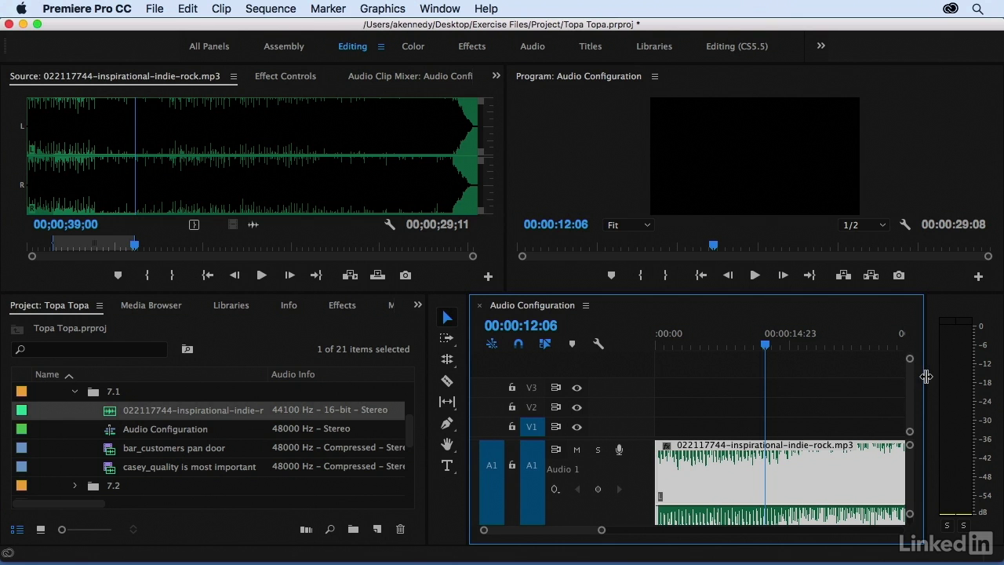
Step: Widen the Audio Meters panel by dragging its divider leftward
{"action": "left_click_drag", "start_coordinate": [925, 376], "coordinate": [870, 377]}
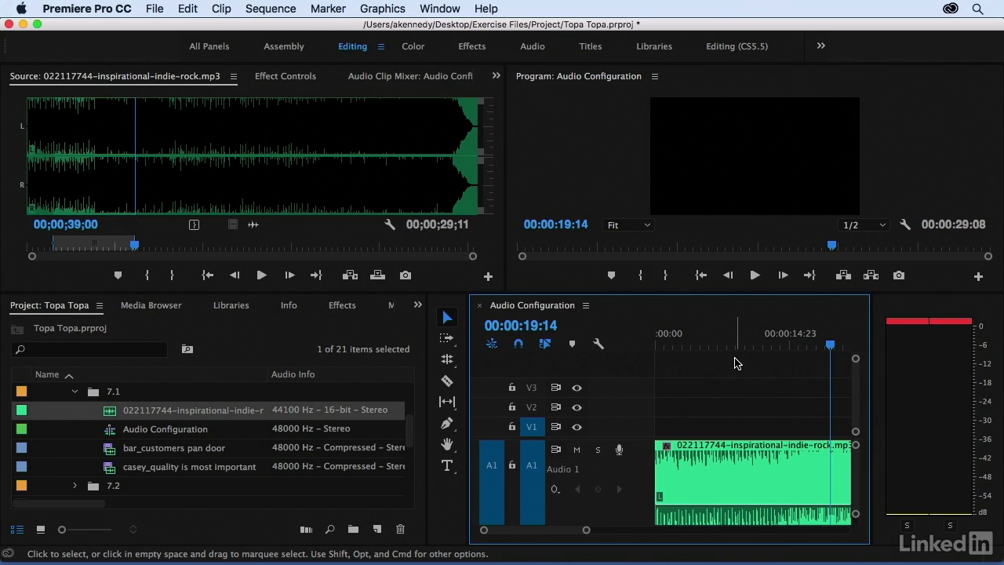
{"action": "mouse_move", "coordinate": [956, 346]}
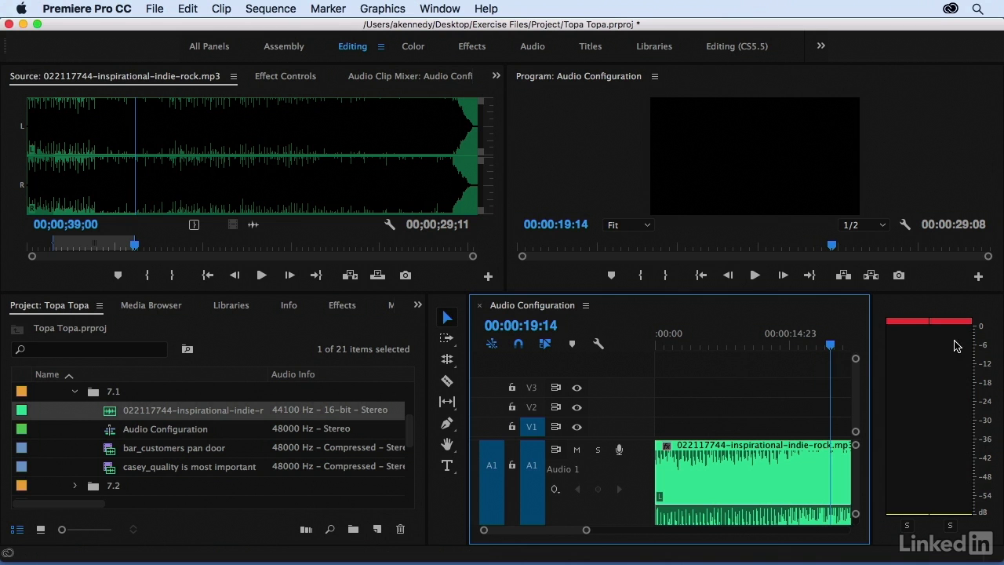
{"action": "mouse_move", "coordinate": [773, 390]}
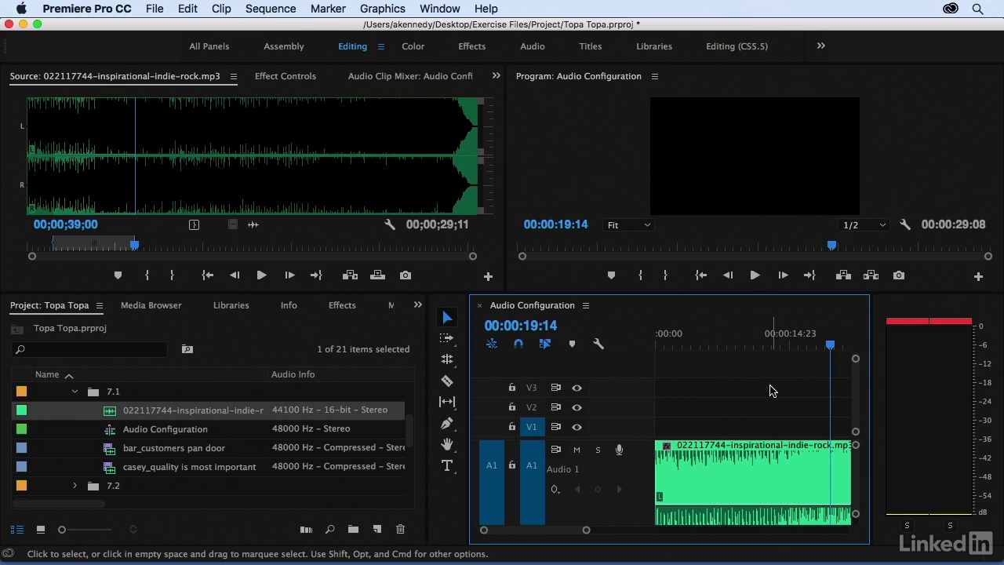
{"action": "mouse_move", "coordinate": [766, 397]}
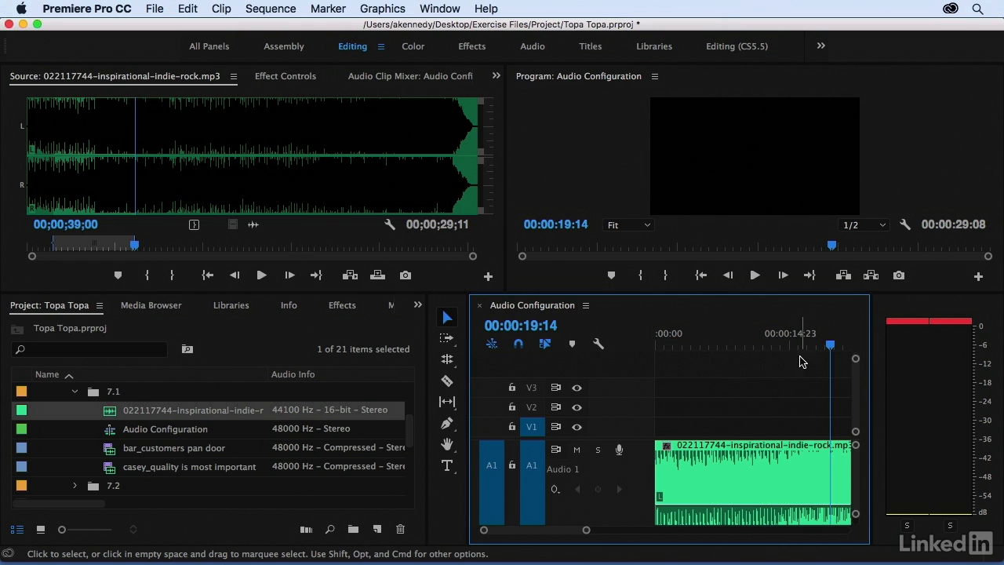
{"action": "mouse_move", "coordinate": [790, 416]}
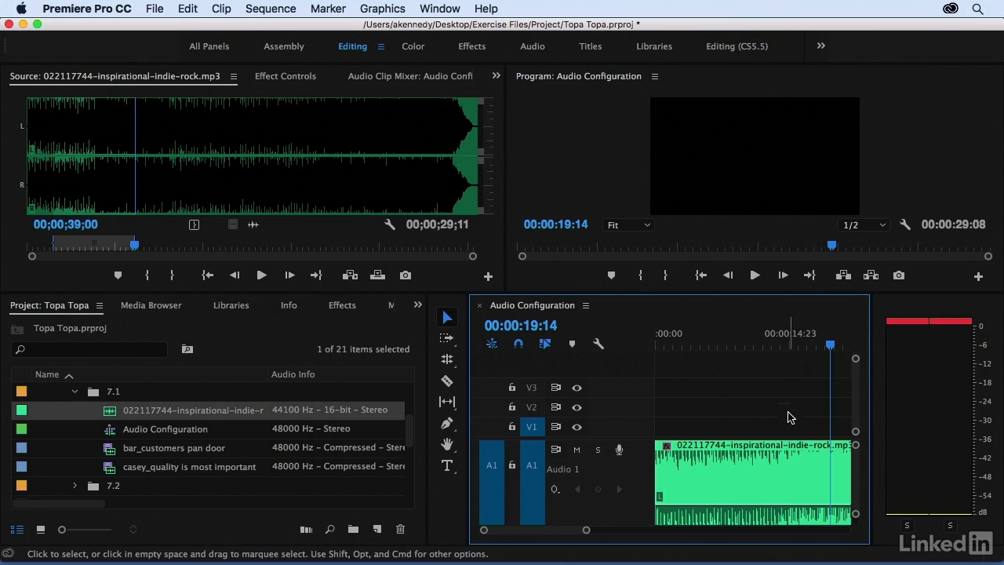
{"action": "mouse_move", "coordinate": [576, 462]}
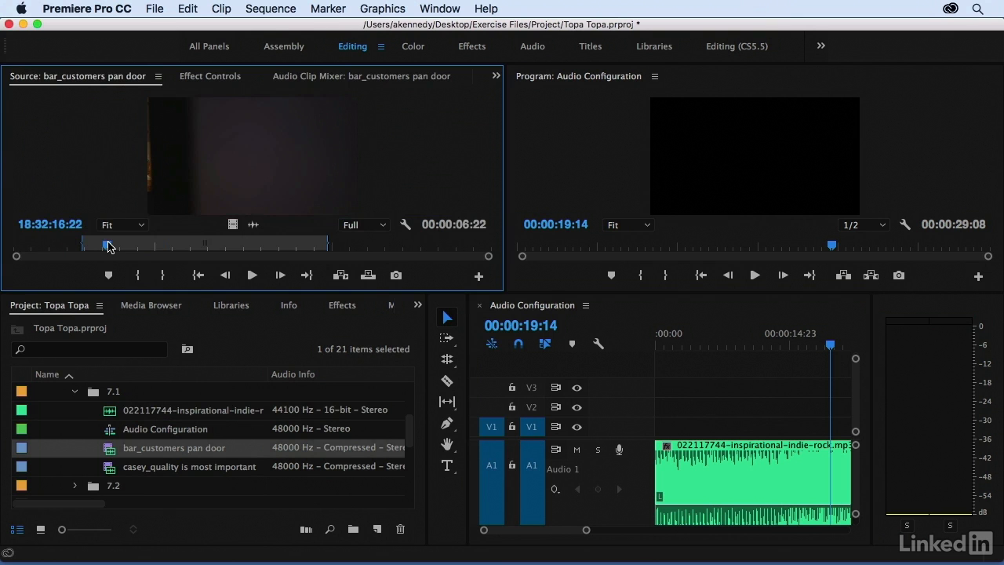
Step: Preview bar_customers pan door and edit it into the sequence after the music
{"action": "left_click", "coordinate": [251, 275]}
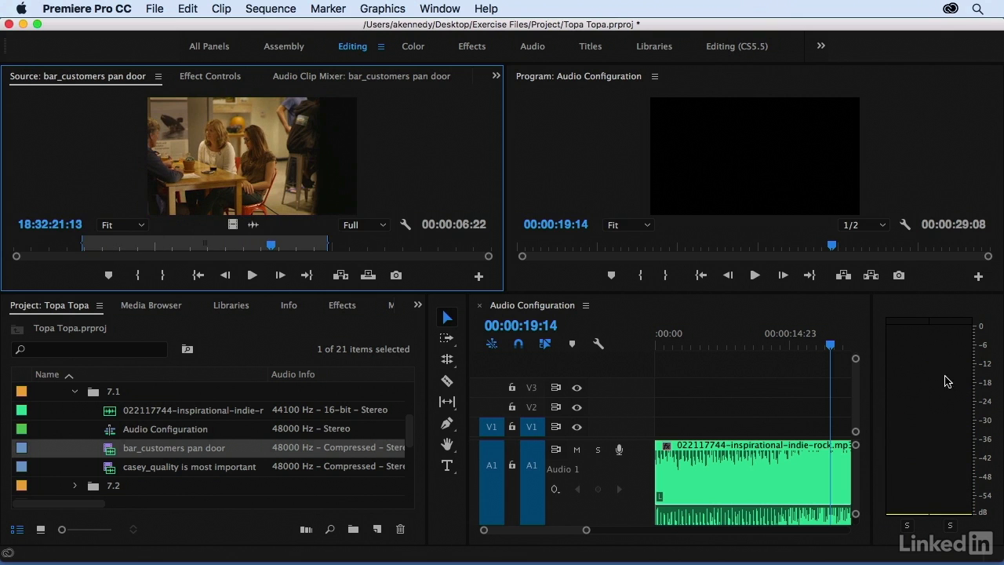
{"action": "mouse_move", "coordinate": [911, 402]}
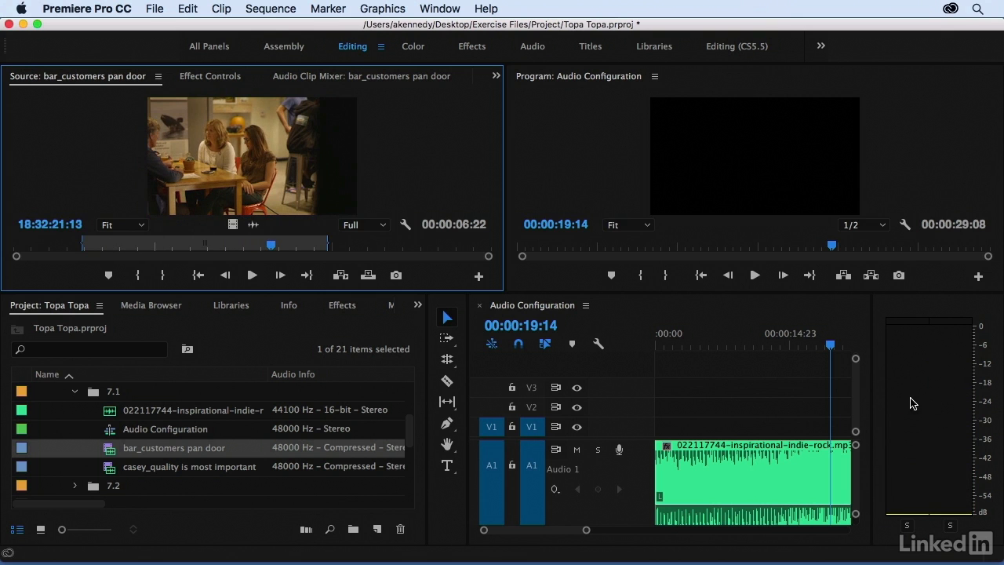
{"action": "mouse_move", "coordinate": [926, 378]}
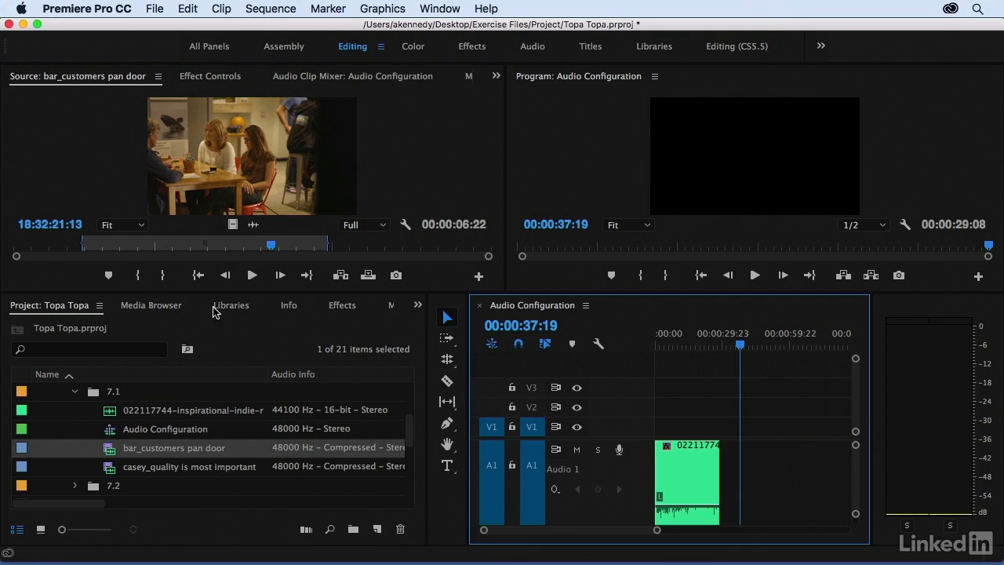
{"action": "mouse_move", "coordinate": [233, 163]}
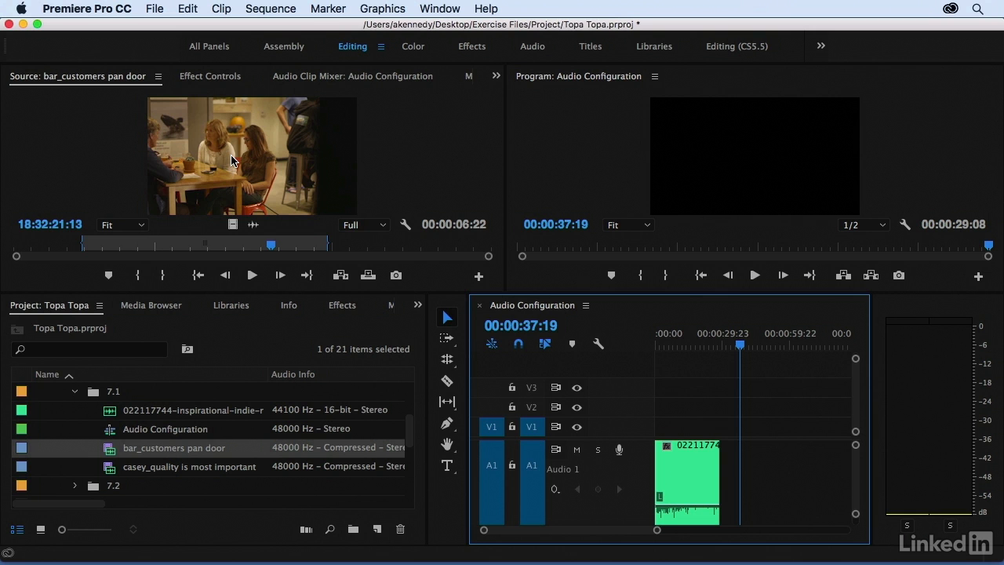
{"action": "mouse_move", "coordinate": [223, 174]}
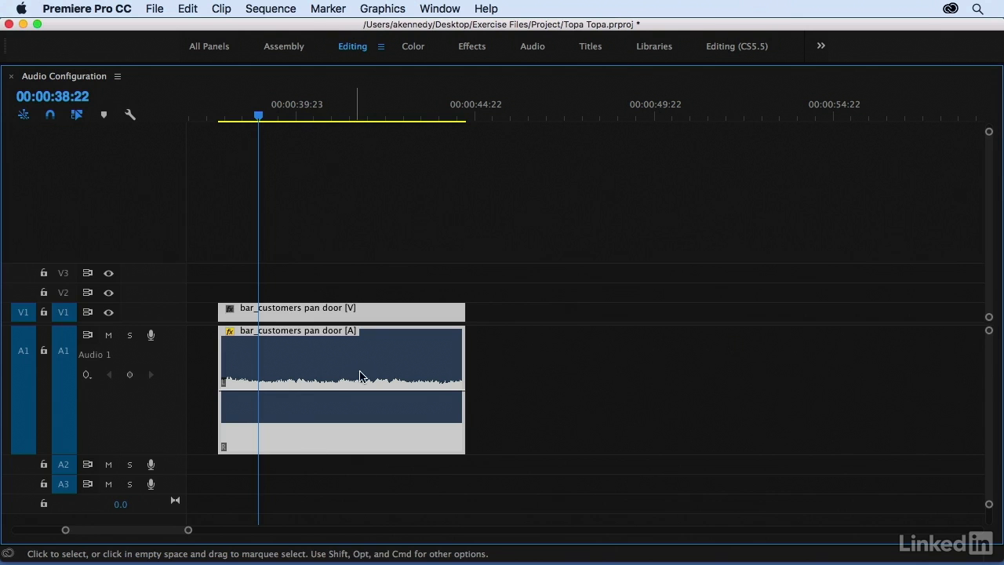
{"action": "mouse_move", "coordinate": [458, 420]}
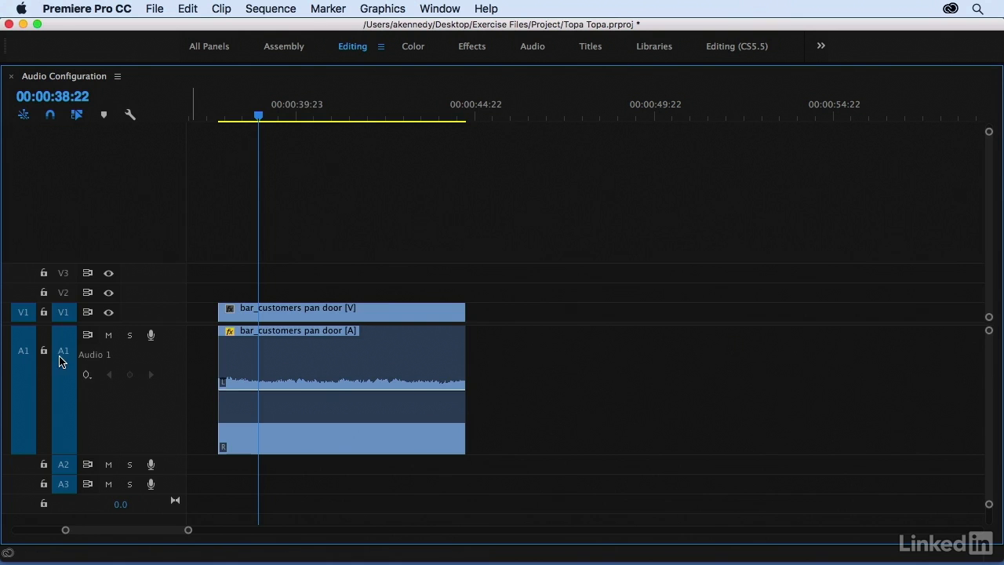
{"action": "mouse_move", "coordinate": [63, 350]}
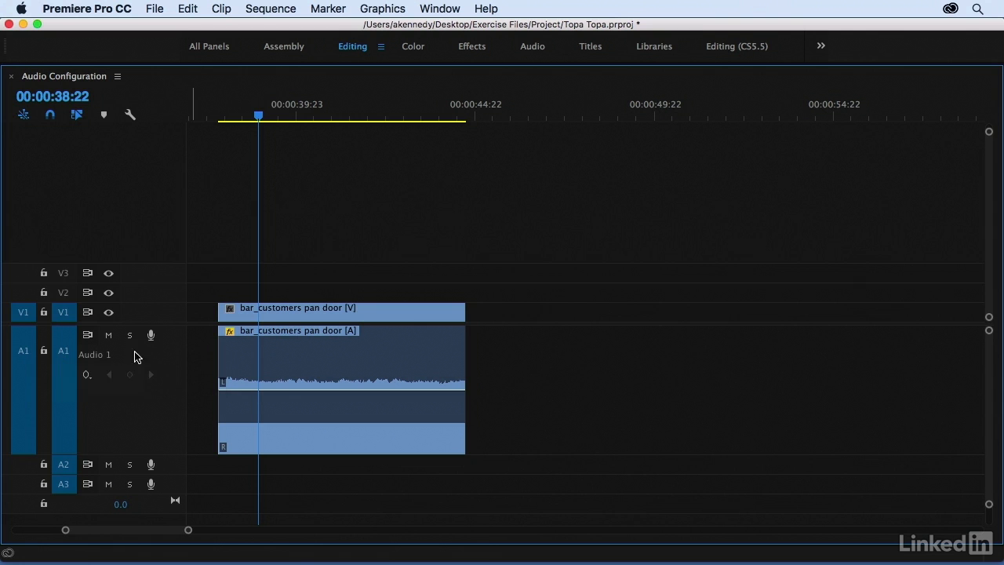
{"action": "mouse_move", "coordinate": [294, 371]}
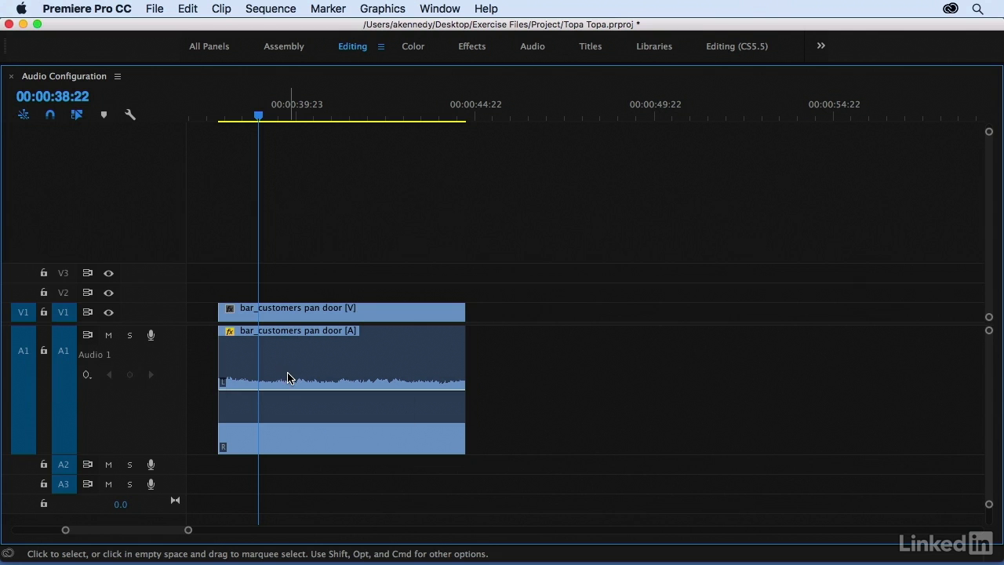
{"action": "left_click", "coordinate": [292, 105]}
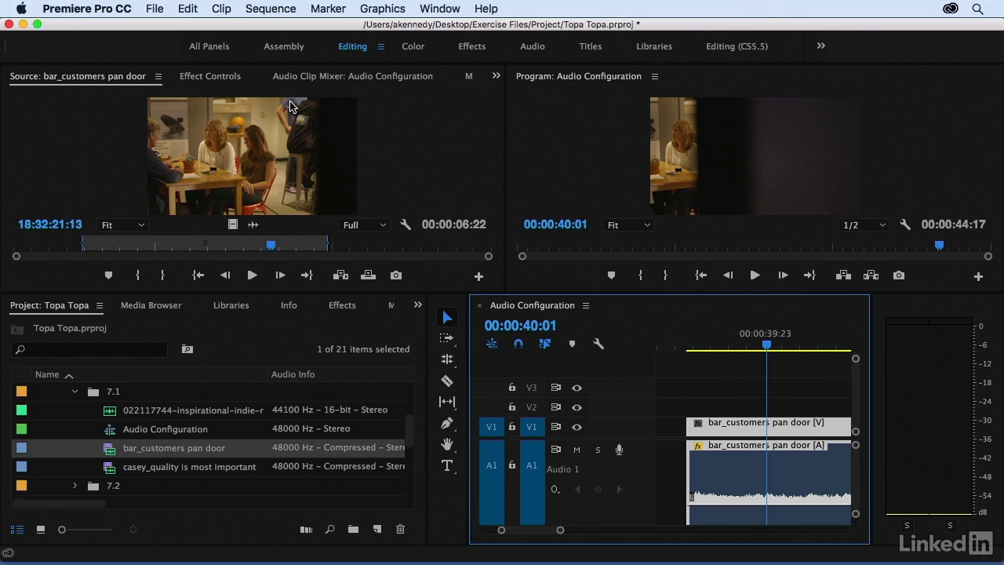
{"action": "mouse_move", "coordinate": [112, 449]}
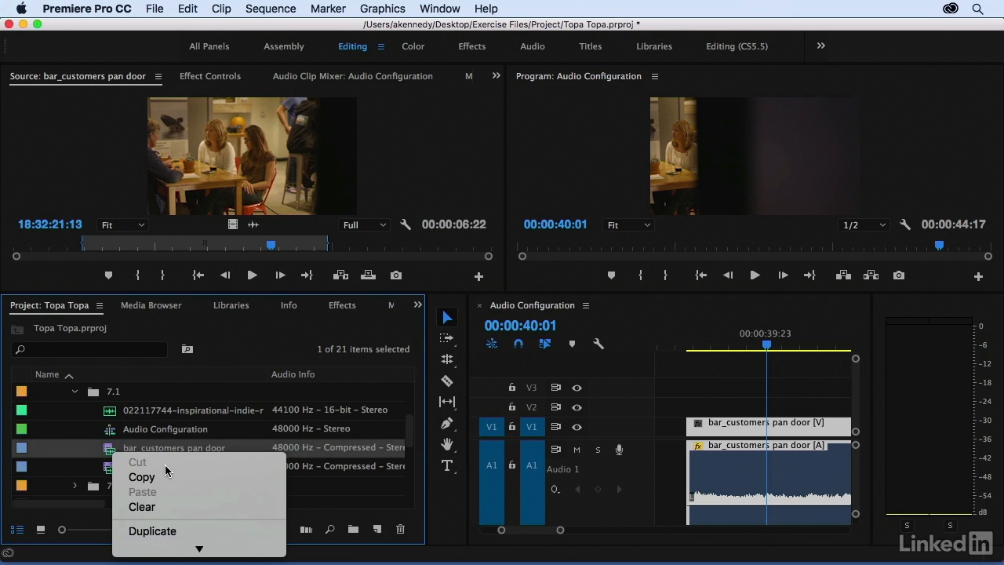
{"action": "mouse_move", "coordinate": [145, 381]}
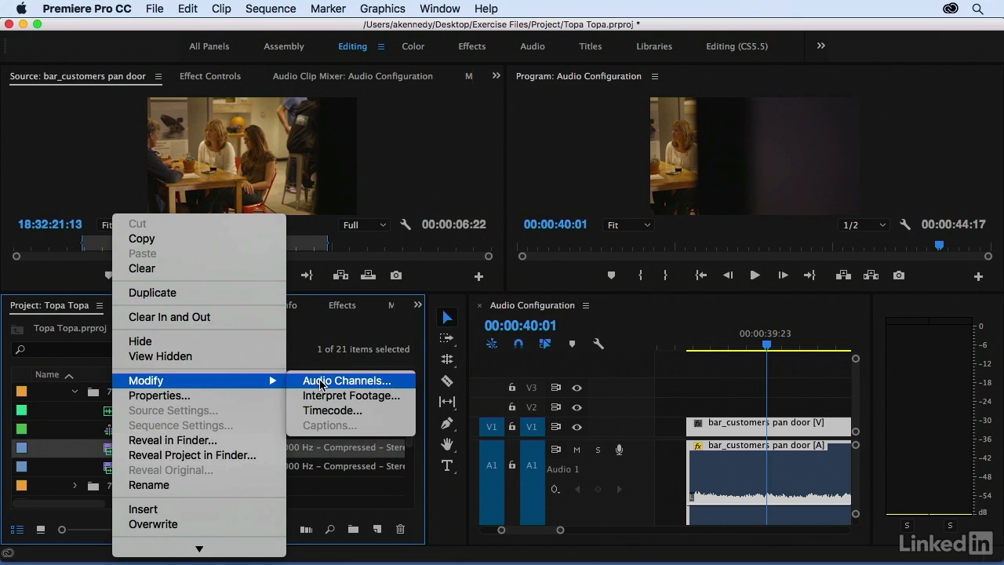
Step: Open the Modify Clip Audio Channels settings for bar_customers pan door
{"action": "left_click", "coordinate": [347, 380]}
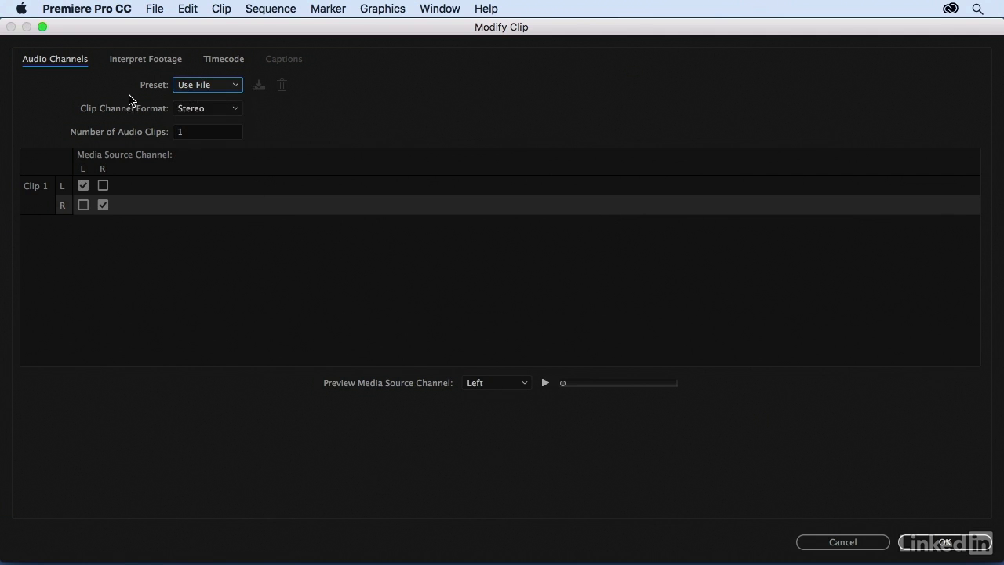
{"action": "left_click", "coordinate": [83, 185]}
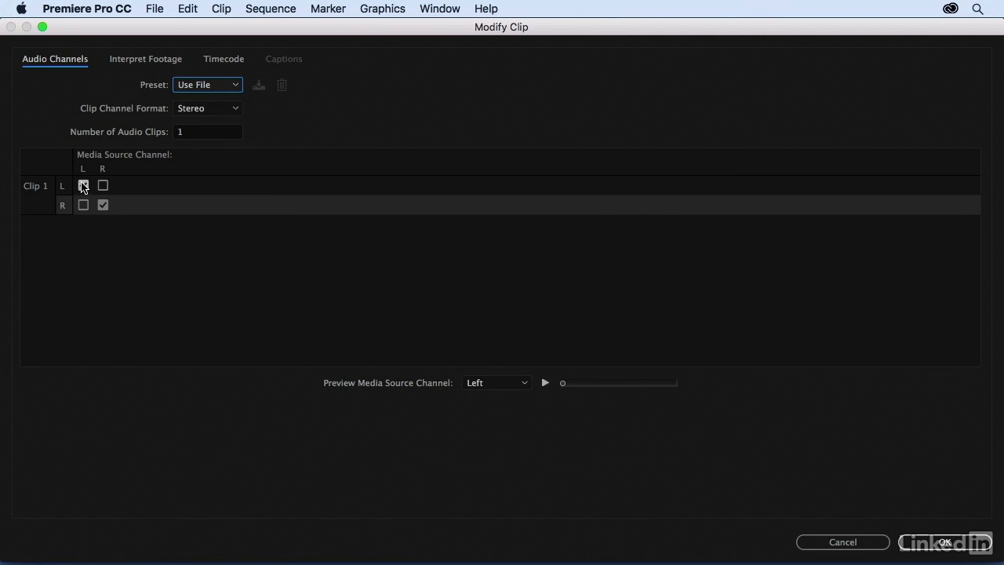
{"action": "left_click", "coordinate": [102, 205]}
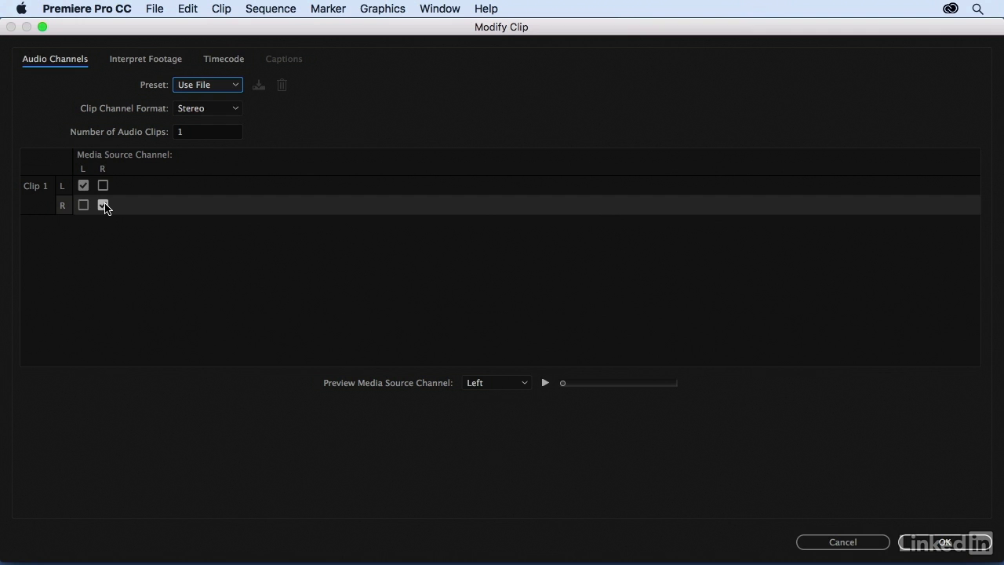
{"action": "left_click", "coordinate": [102, 204]}
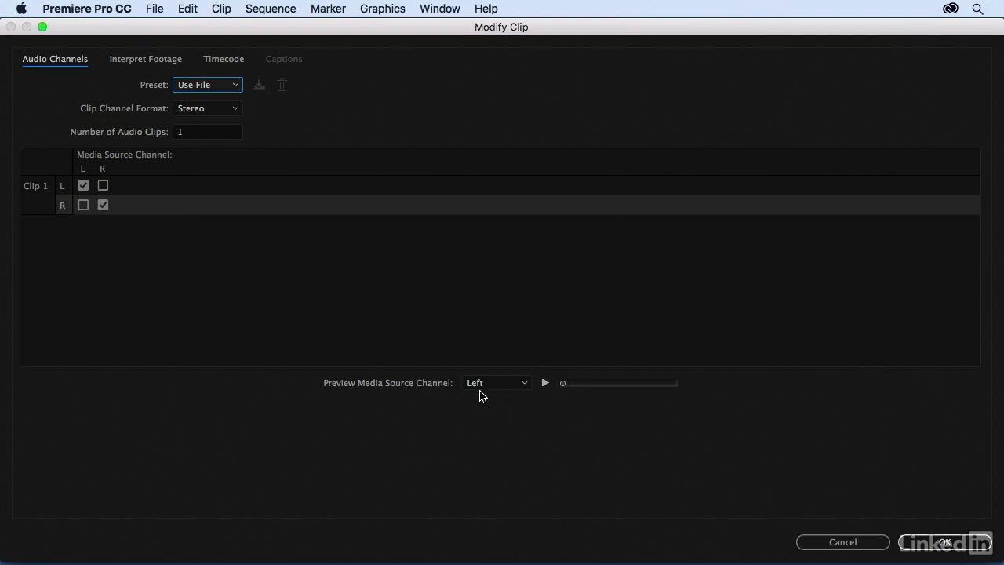
Step: Preview the left and right source channels, then feed channel R from the left source
{"action": "left_click", "coordinate": [544, 383]}
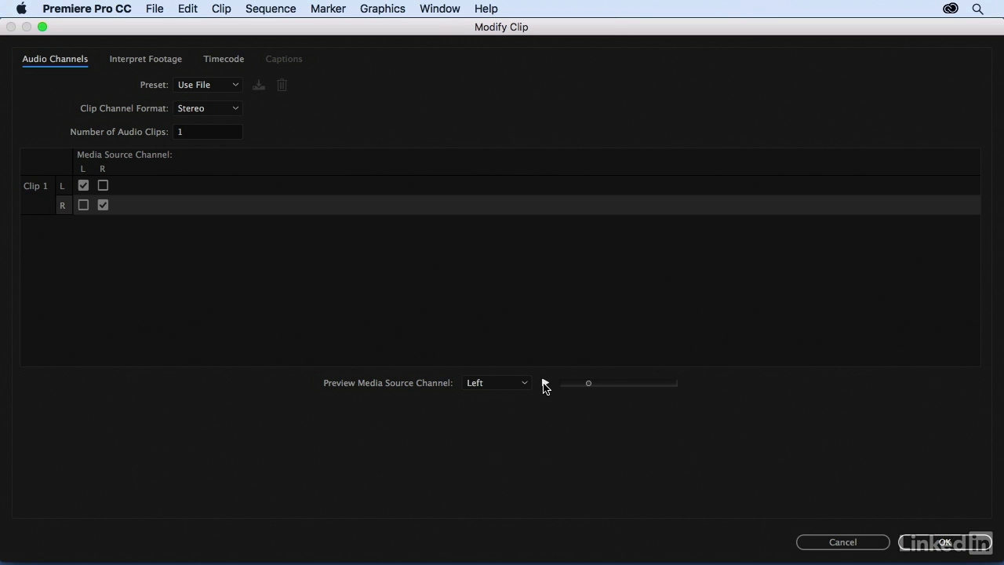
{"action": "left_click", "coordinate": [496, 381]}
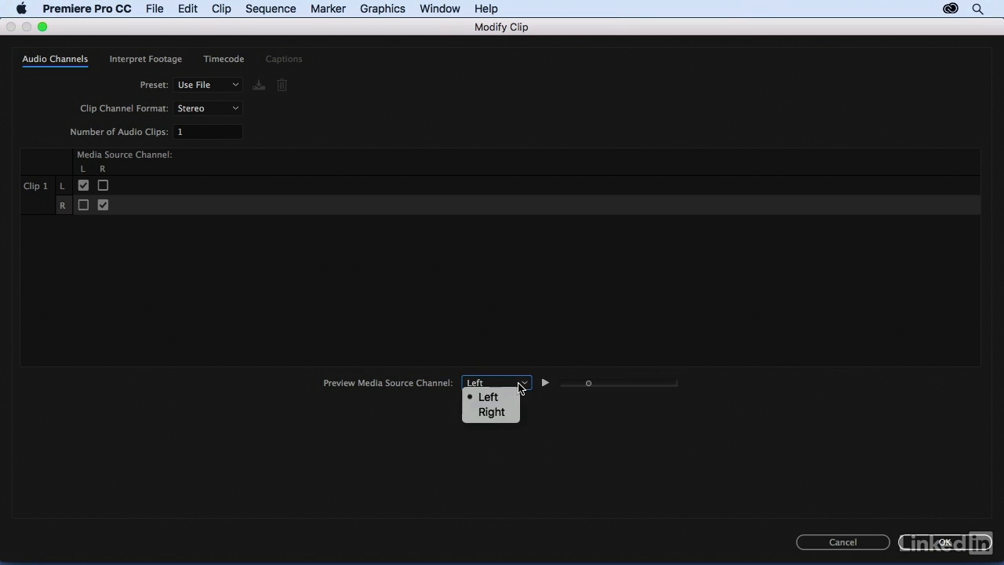
{"action": "left_click", "coordinate": [490, 412]}
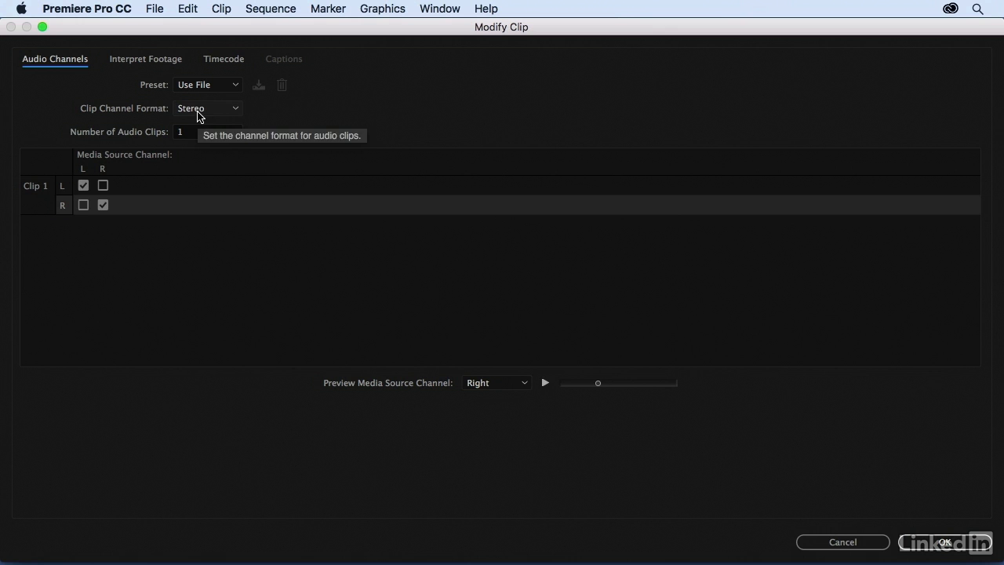
{"action": "left_click", "coordinate": [83, 205]}
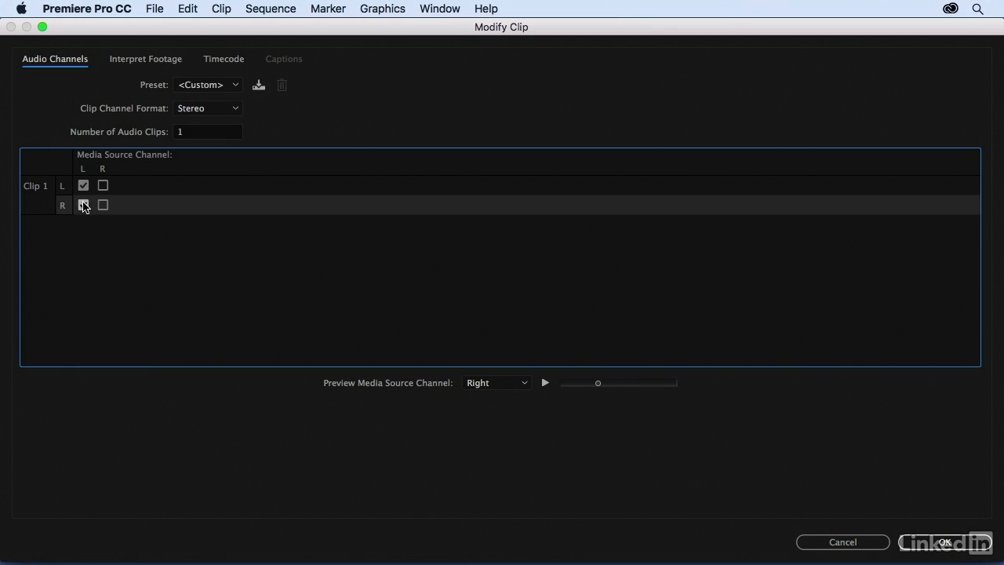
{"action": "left_click", "coordinate": [83, 205]}
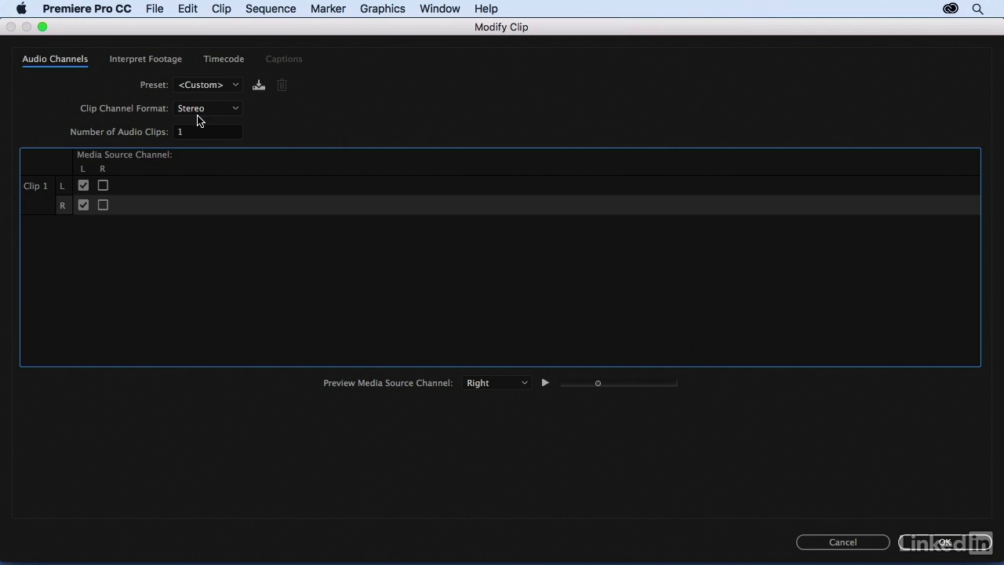
{"action": "mouse_move", "coordinate": [157, 127]}
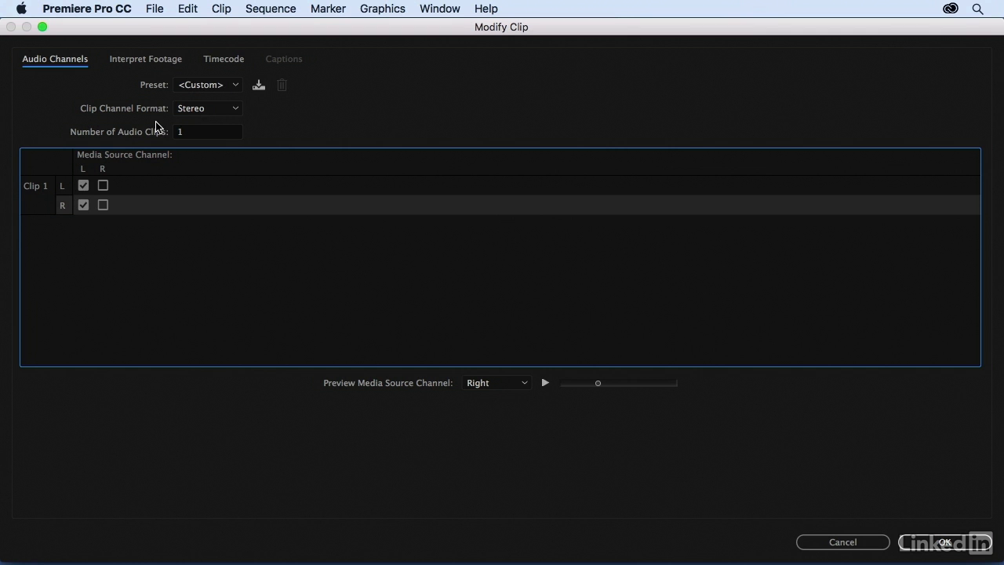
{"action": "mouse_move", "coordinate": [118, 137]}
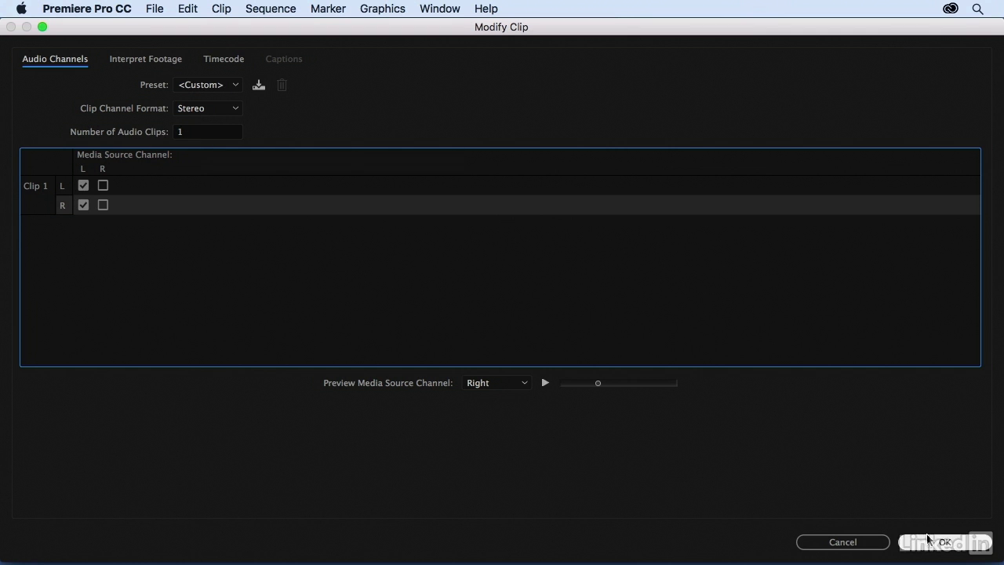
Step: Apply the left-only channel mapping and play back the second bar_customers pan door clip
{"action": "left_click", "coordinate": [944, 541]}
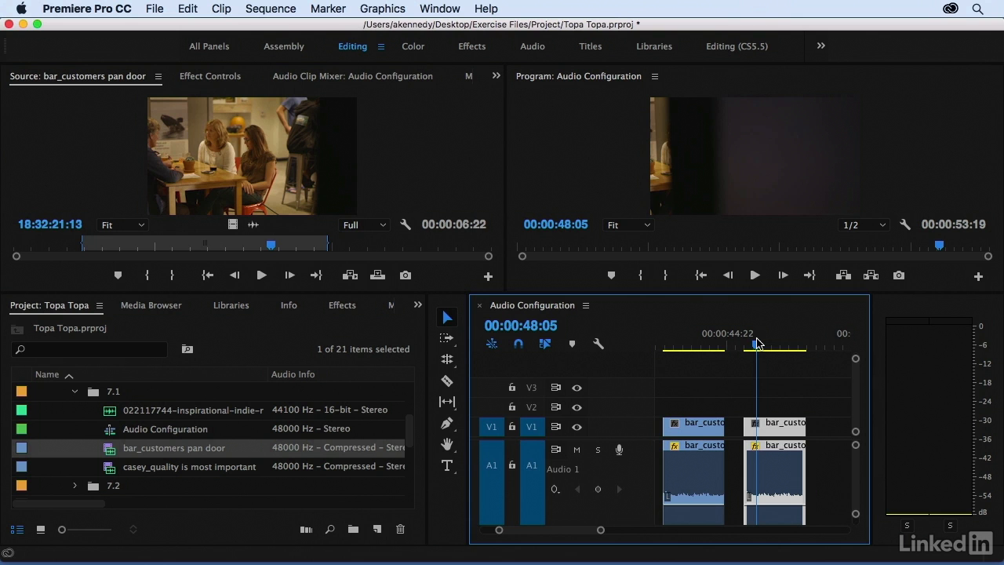
{"action": "left_click", "coordinate": [754, 274]}
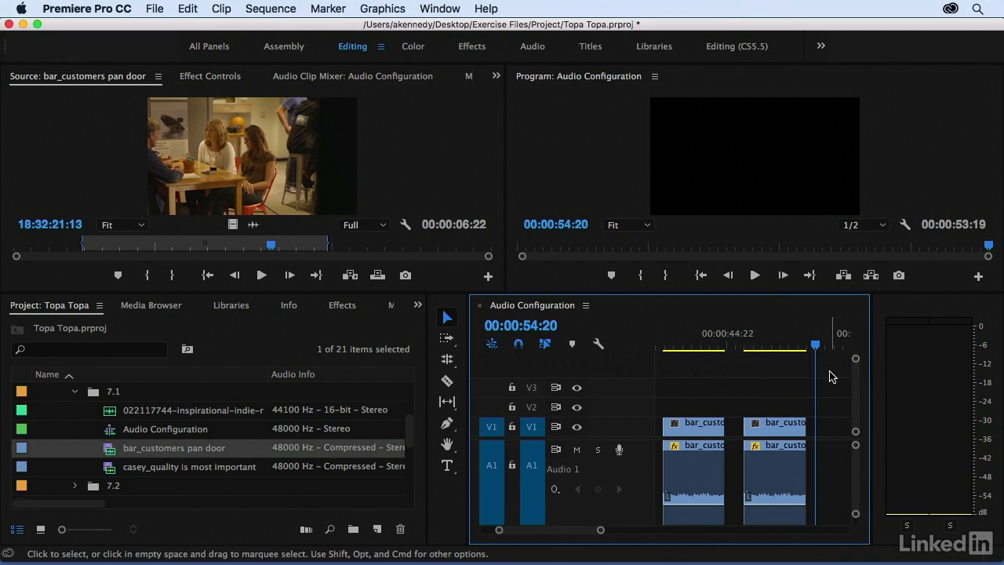
{"action": "right_click", "coordinate": [174, 447]}
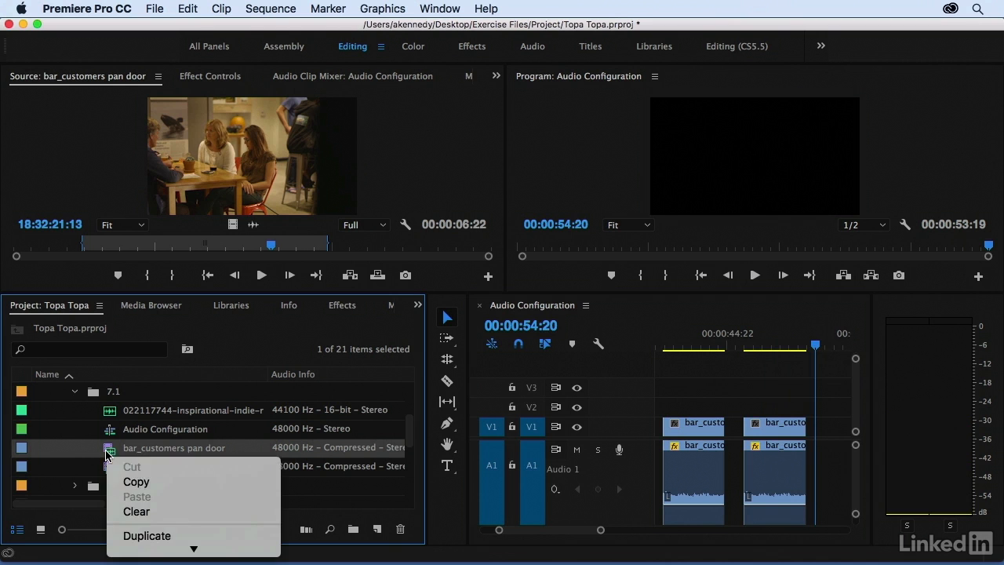
{"action": "mouse_move", "coordinate": [141, 505]}
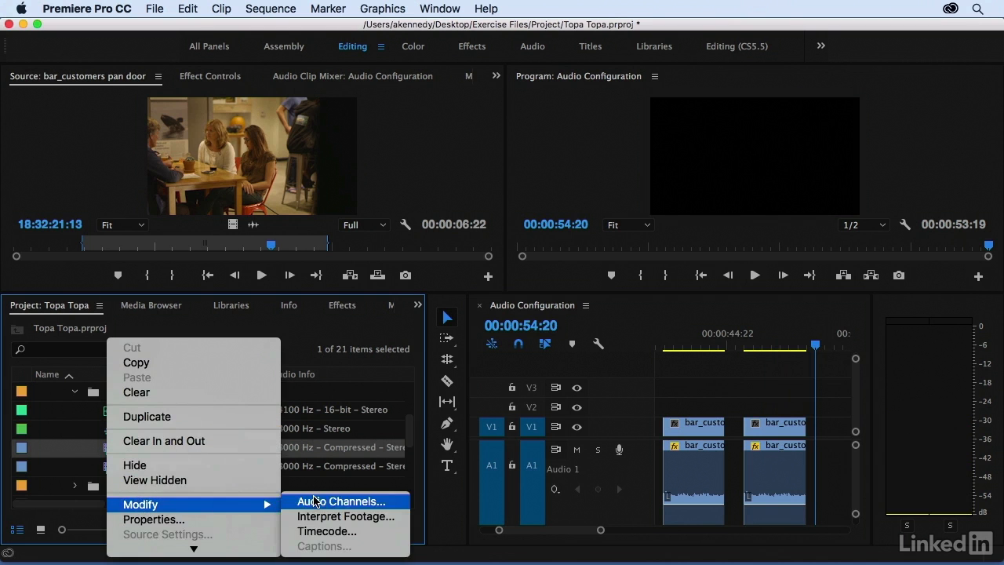
Step: Set bar_customers pan door's Clip Channel Format to Mono and confirm the master clip warning
{"action": "left_click", "coordinate": [341, 501]}
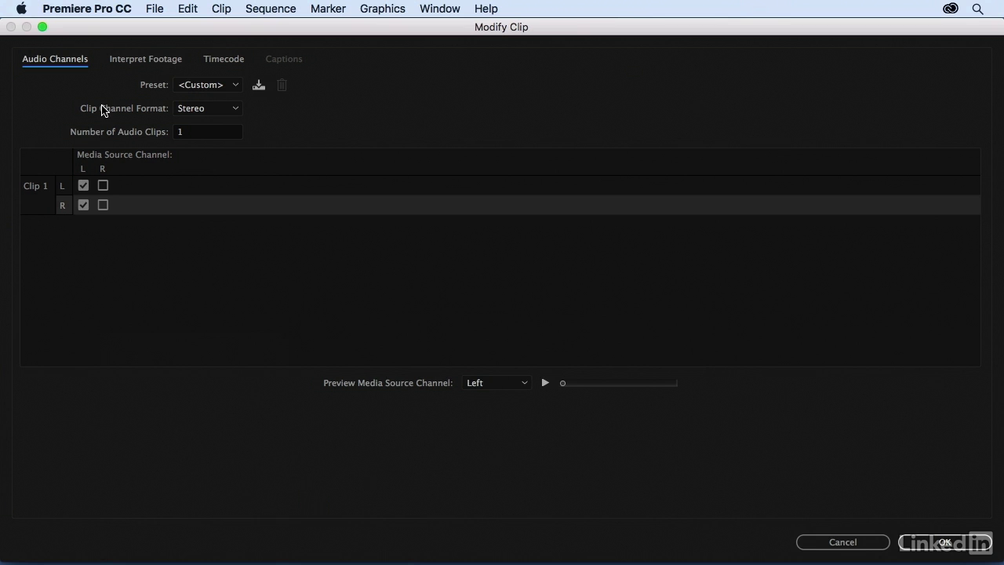
{"action": "left_click", "coordinate": [207, 107]}
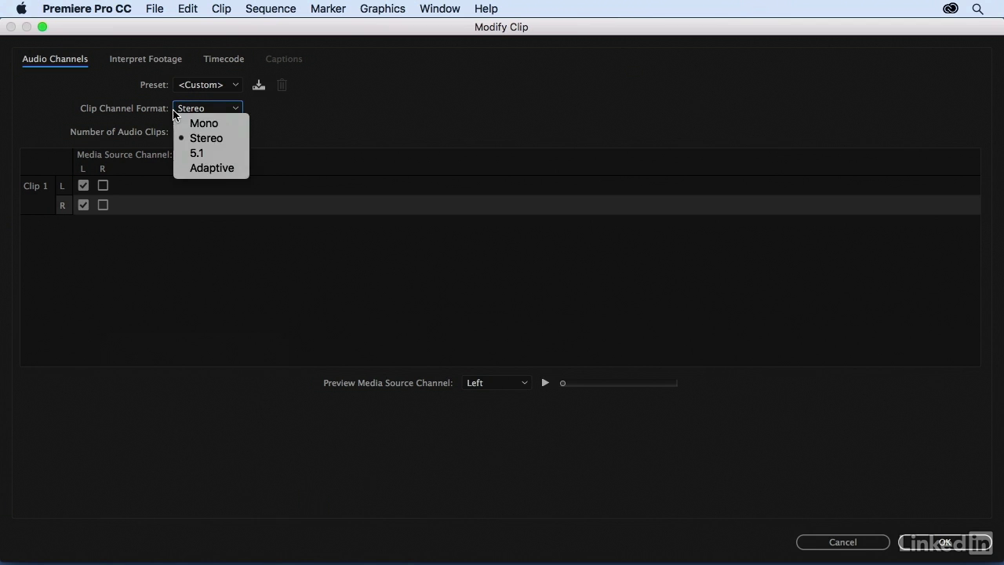
{"action": "left_click", "coordinate": [203, 122]}
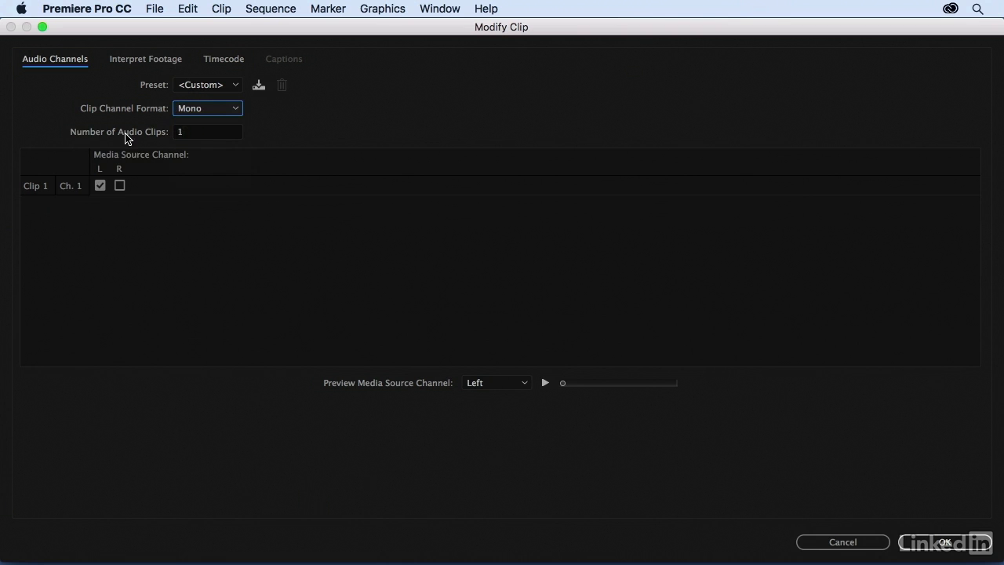
{"action": "mouse_move", "coordinate": [182, 137]}
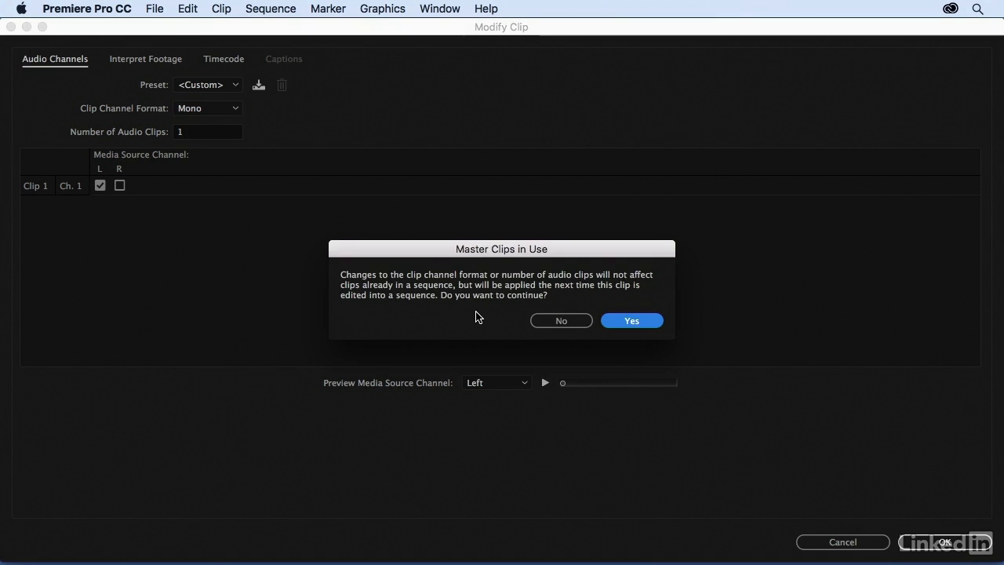
{"action": "mouse_move", "coordinate": [187, 194]}
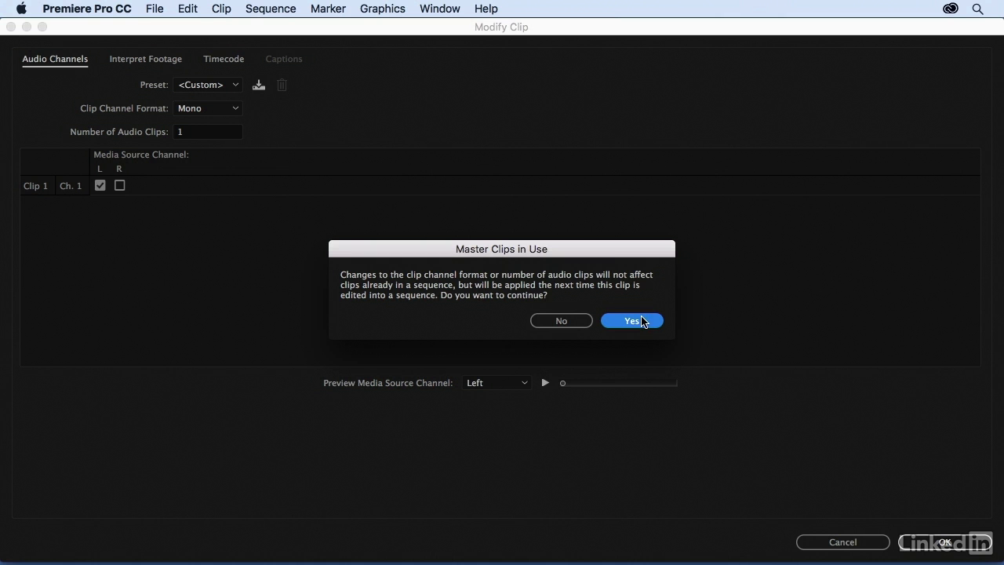
{"action": "left_click", "coordinate": [632, 320]}
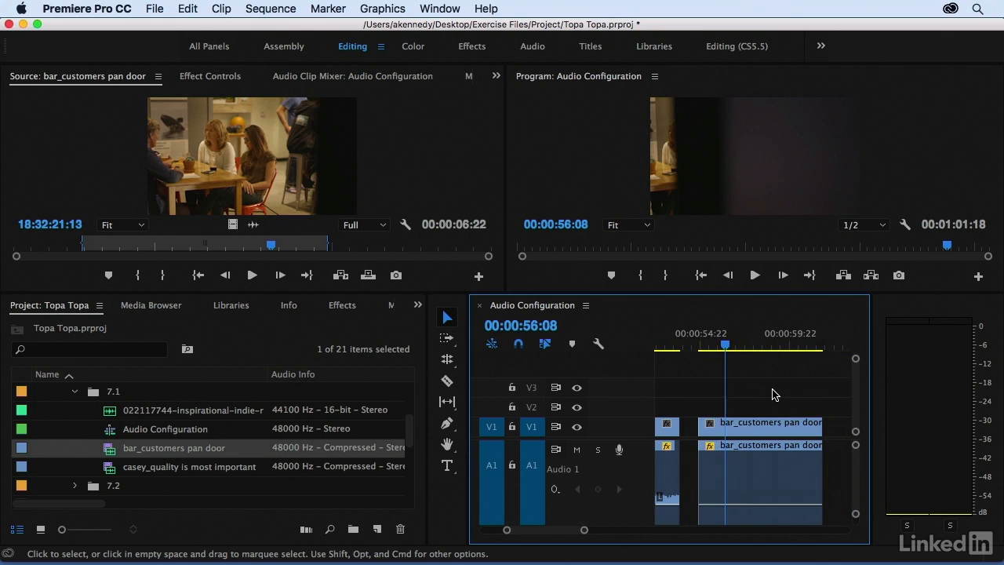
Step: Play back the mono bar_customers pan door clip, then return to the earlier clip
{"action": "left_click", "coordinate": [755, 274]}
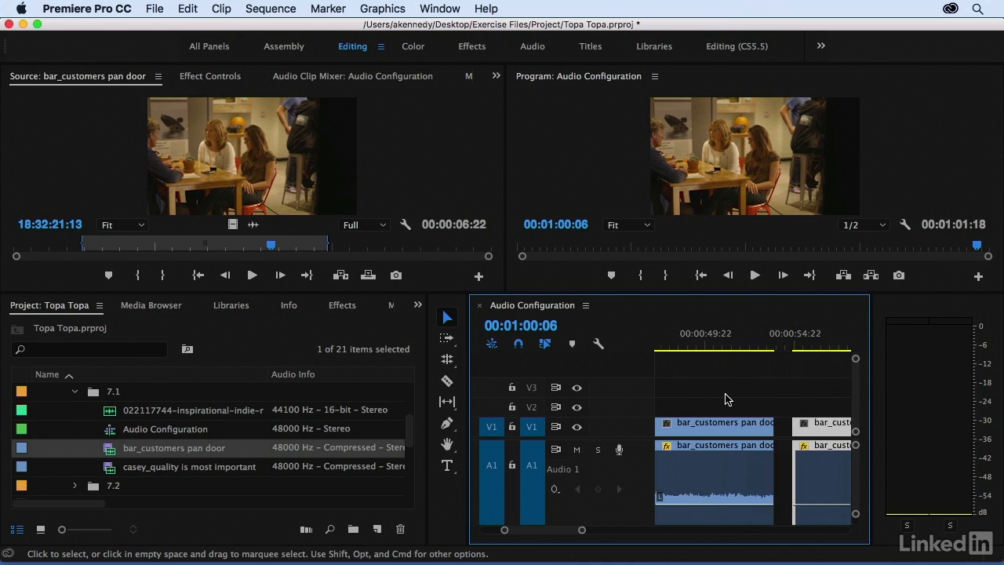
{"action": "left_click", "coordinate": [708, 343]}
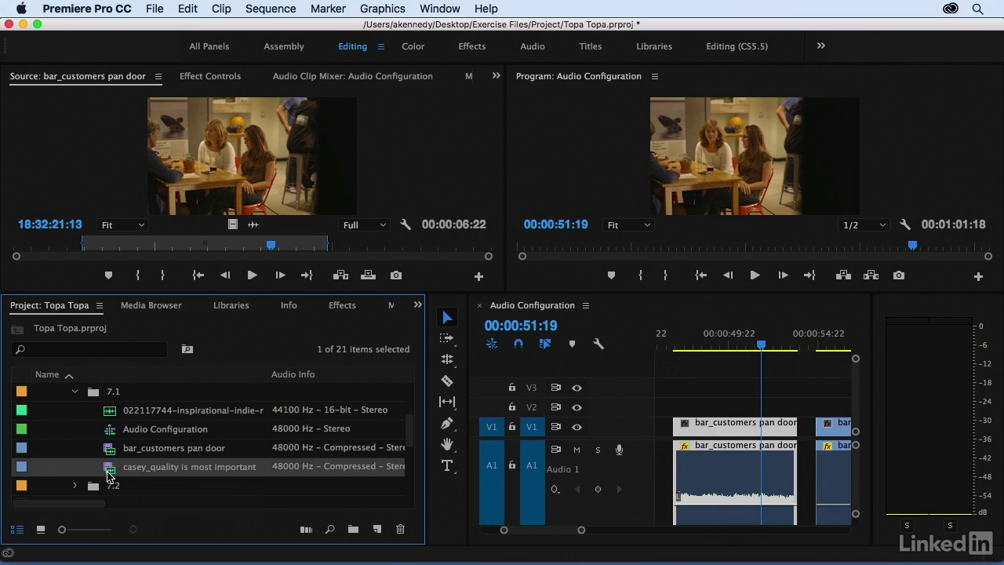
Step: Load casey_quality is most important and bring up its stereo audio channel settings
{"action": "double_click", "coordinate": [190, 466]}
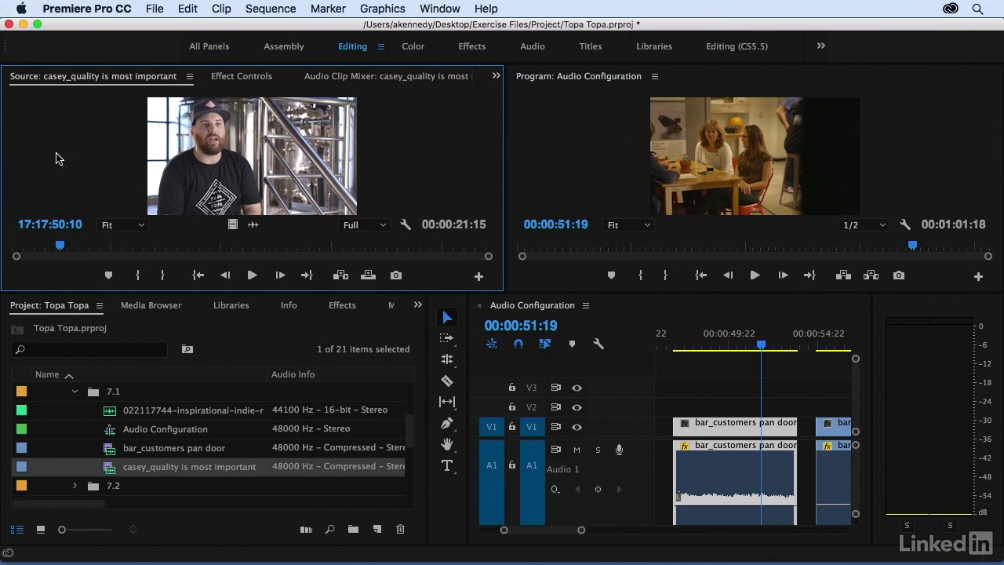
{"action": "left_click", "coordinate": [252, 275]}
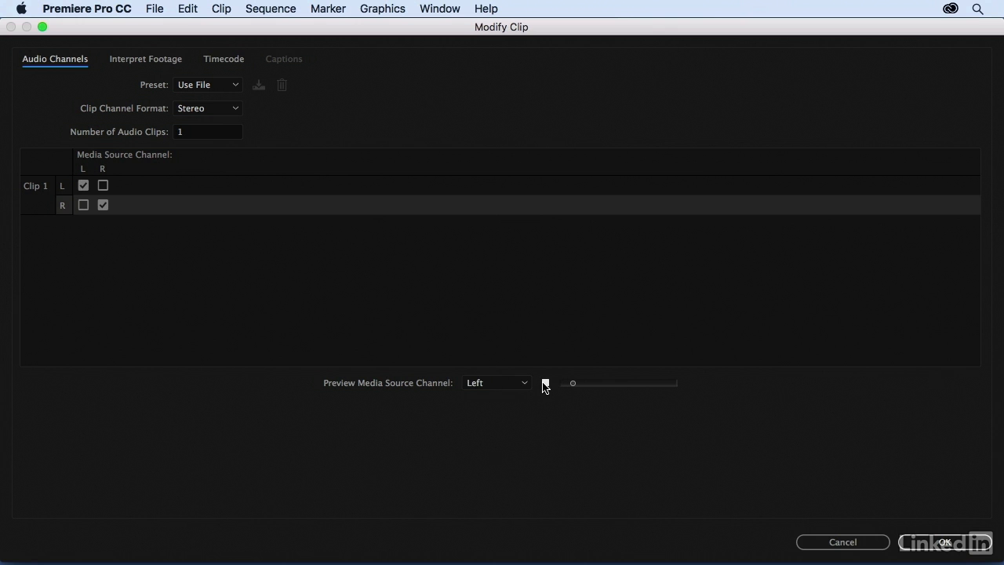
Step: Preview casey_quality's left and right channels, feed channel R from the left source, and confirm
{"action": "left_click", "coordinate": [545, 383]}
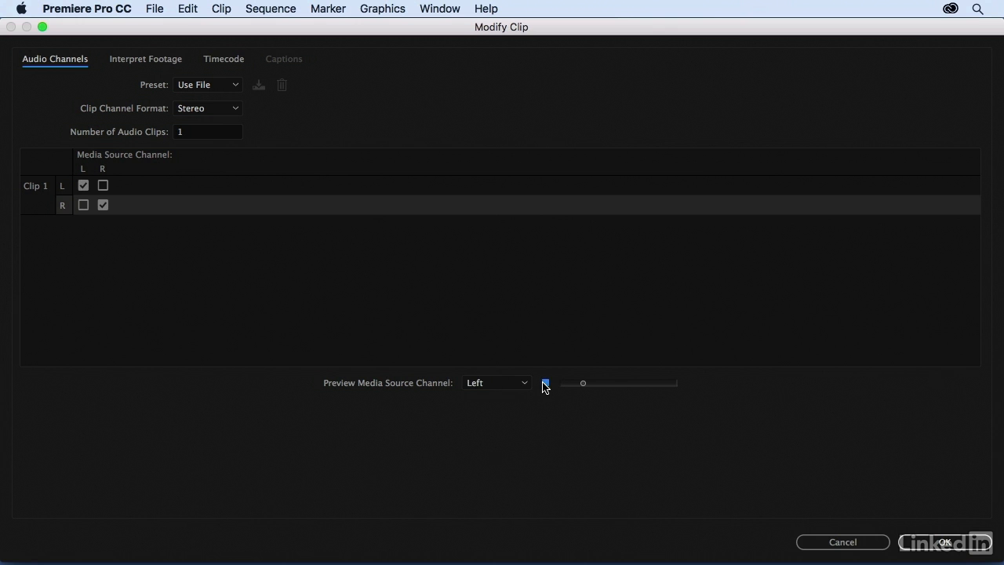
{"action": "left_click", "coordinate": [545, 382]}
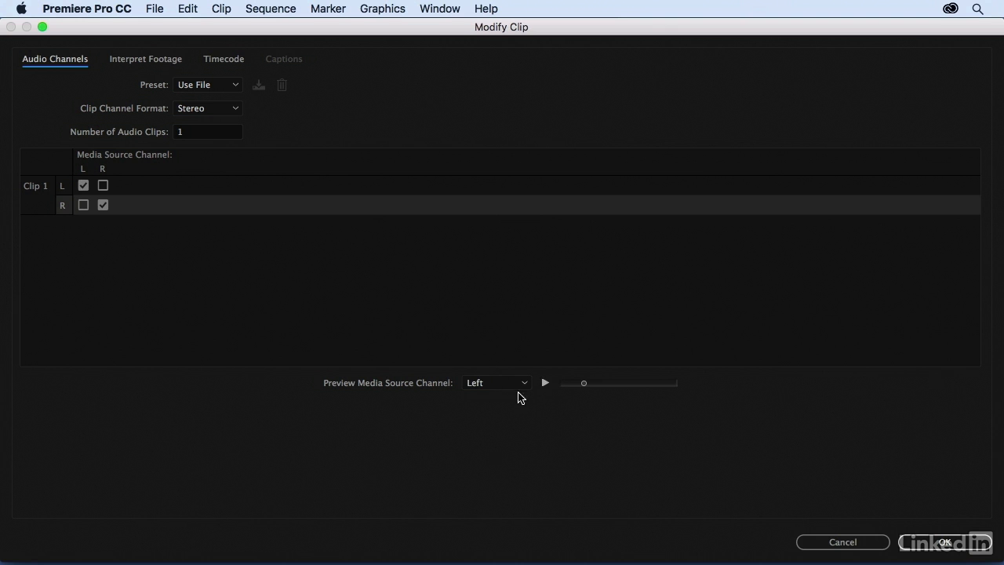
{"action": "left_click", "coordinate": [496, 383]}
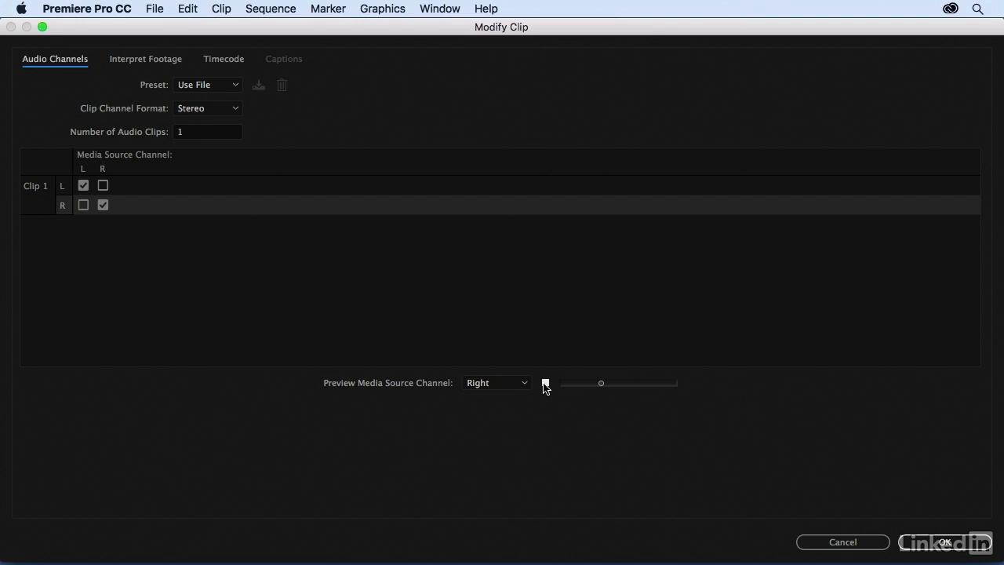
{"action": "left_click", "coordinate": [544, 383]}
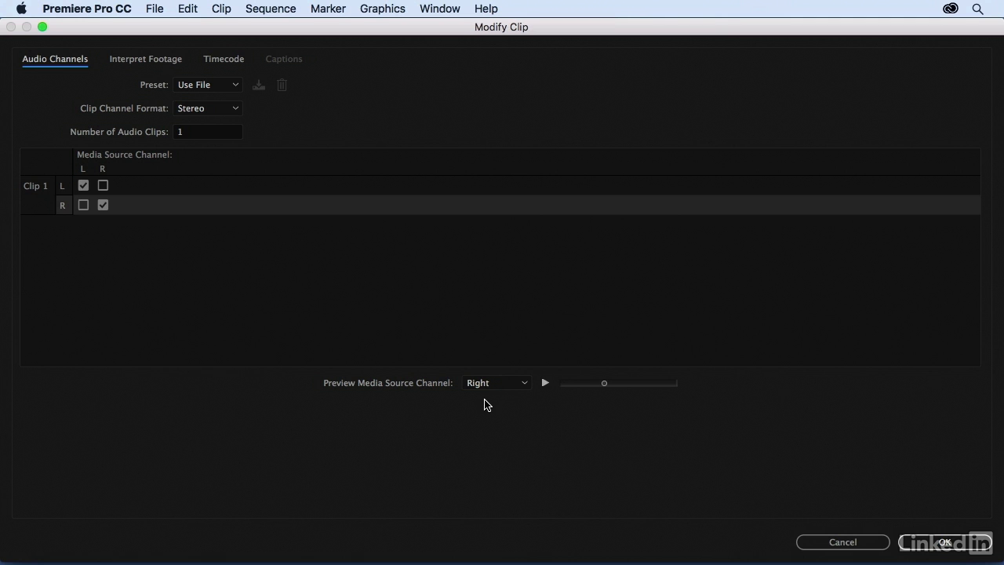
{"action": "mouse_move", "coordinate": [207, 108]}
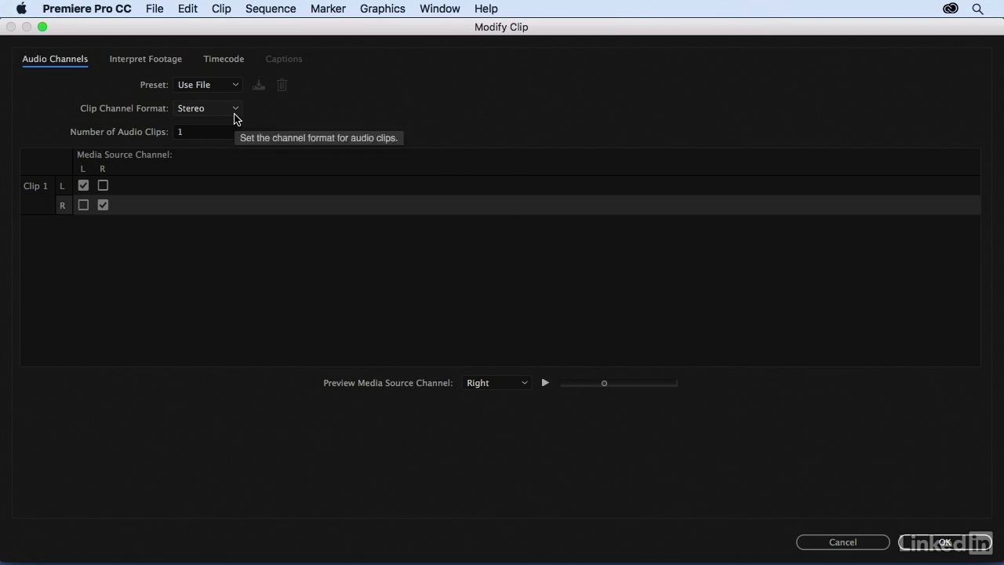
{"action": "left_click", "coordinate": [84, 204]}
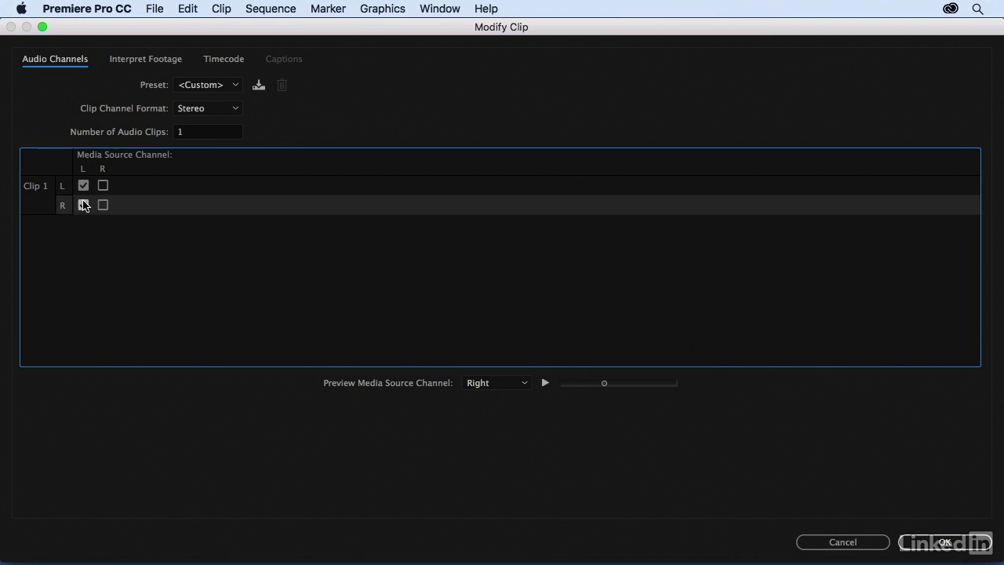
{"action": "left_click", "coordinate": [944, 541]}
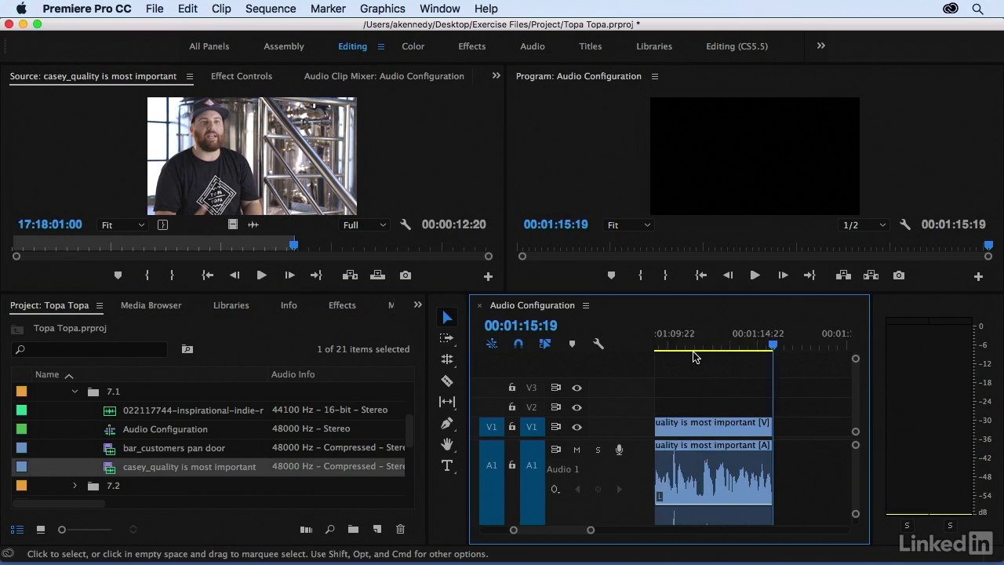
{"action": "left_click", "coordinate": [688, 345]}
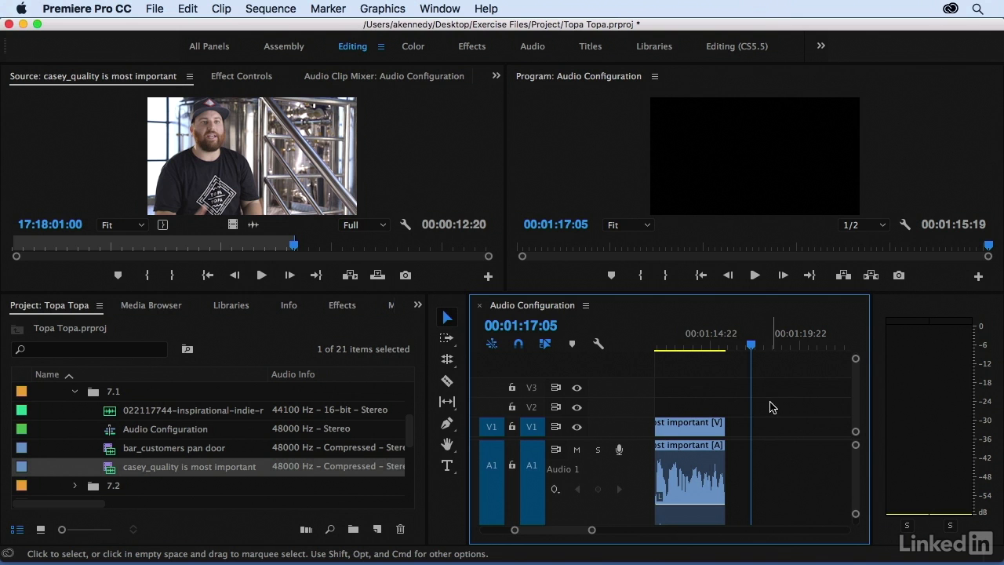
{"action": "right_click", "coordinate": [189, 466]}
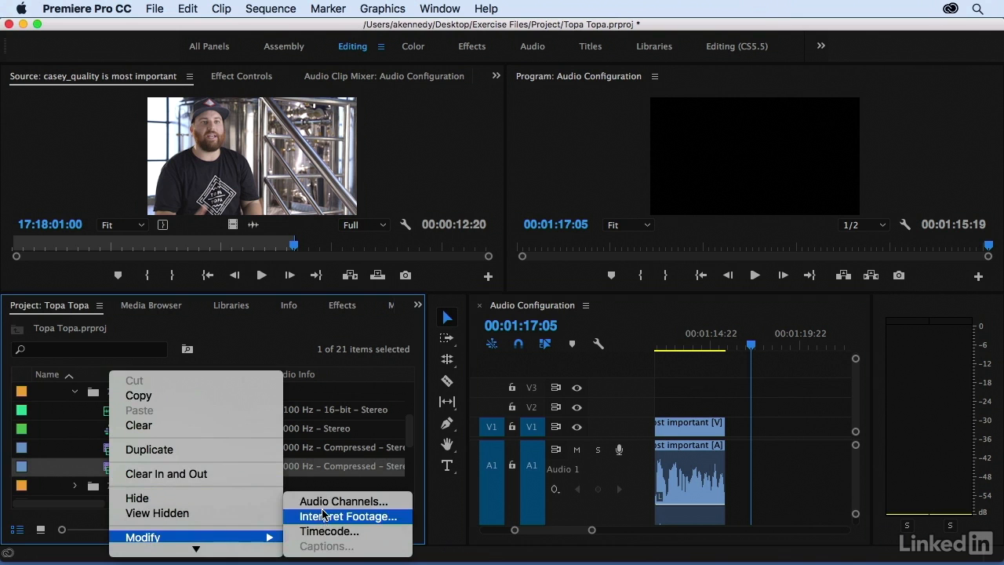
Step: Set casey_quality's audio channel format to Mono and confirm the change for future edits
{"action": "left_click", "coordinate": [342, 500]}
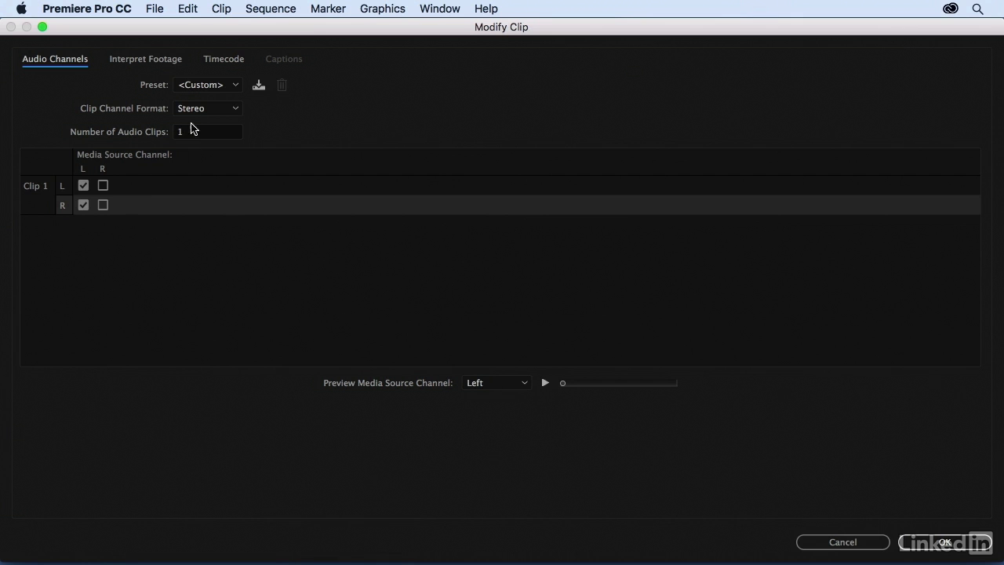
{"action": "left_click", "coordinate": [207, 107]}
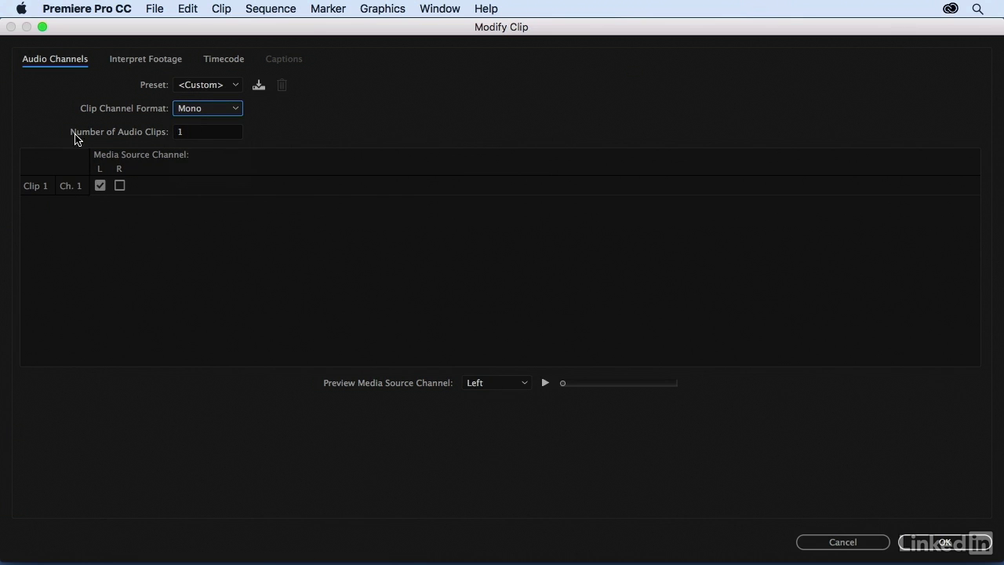
{"action": "mouse_move", "coordinate": [945, 541]}
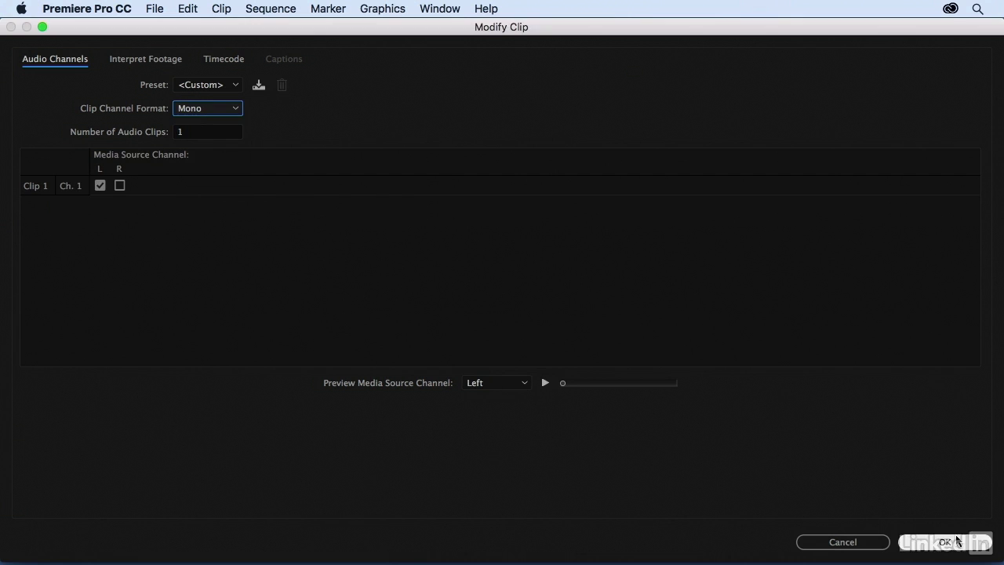
{"action": "left_click", "coordinate": [944, 541]}
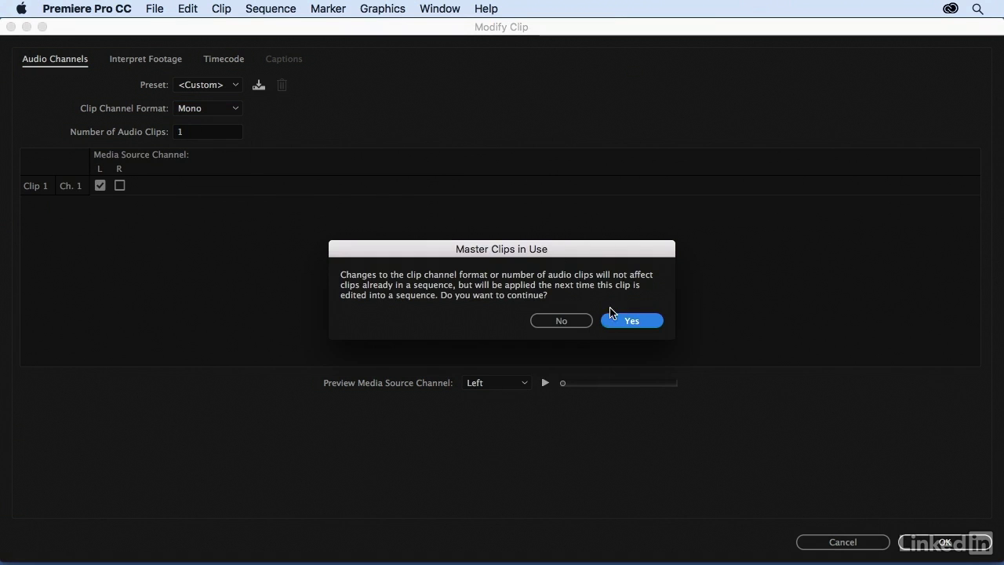
{"action": "left_click", "coordinate": [631, 320]}
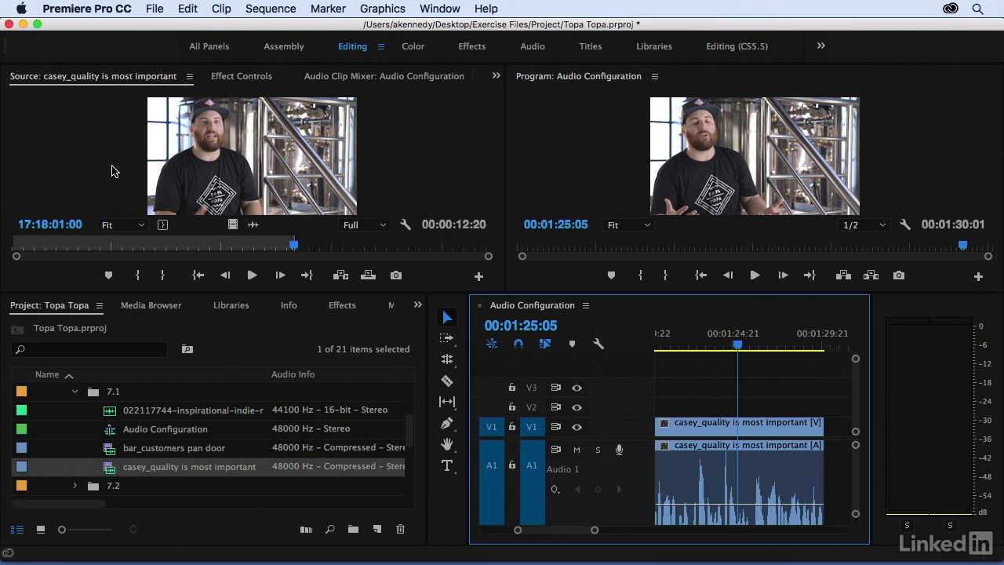
{"action": "mouse_move", "coordinate": [144, 160]}
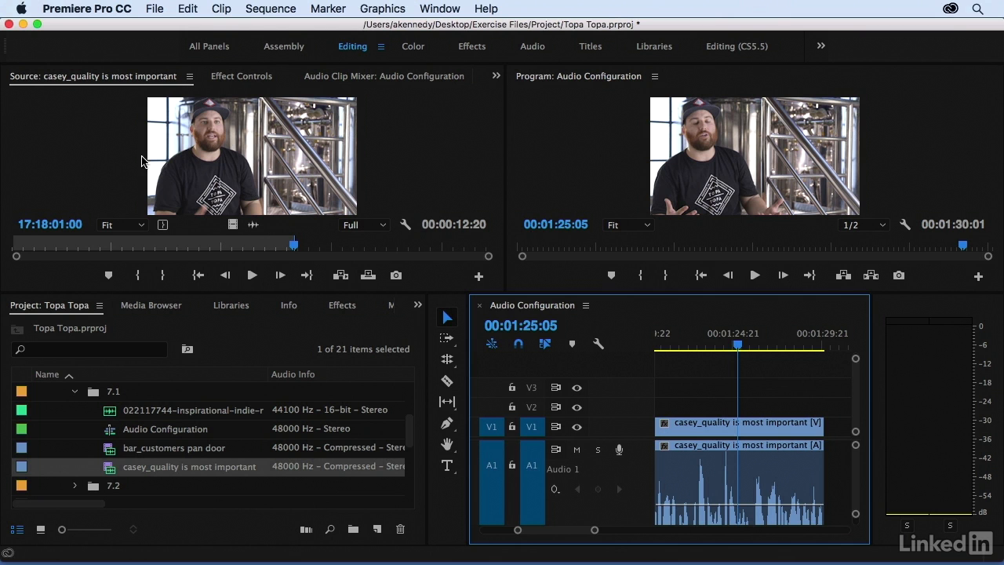
{"action": "mouse_move", "coordinate": [133, 159]}
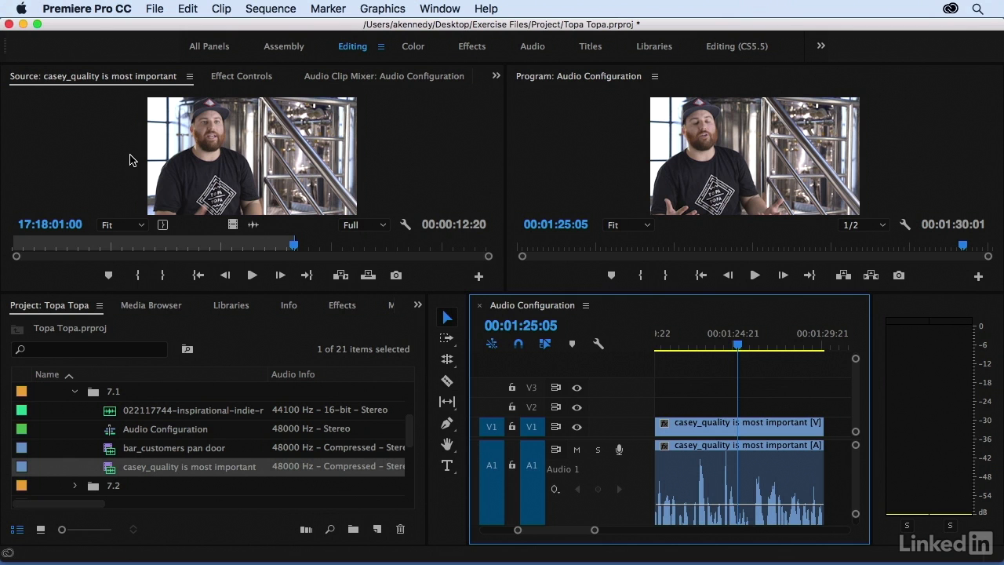
{"action": "mouse_move", "coordinate": [396, 116]}
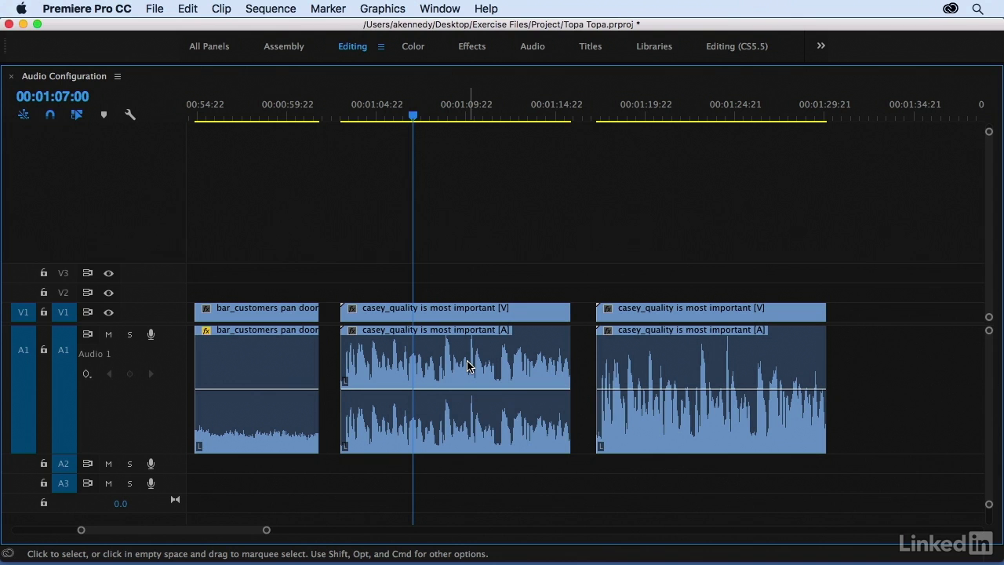
{"action": "mouse_move", "coordinate": [468, 366]}
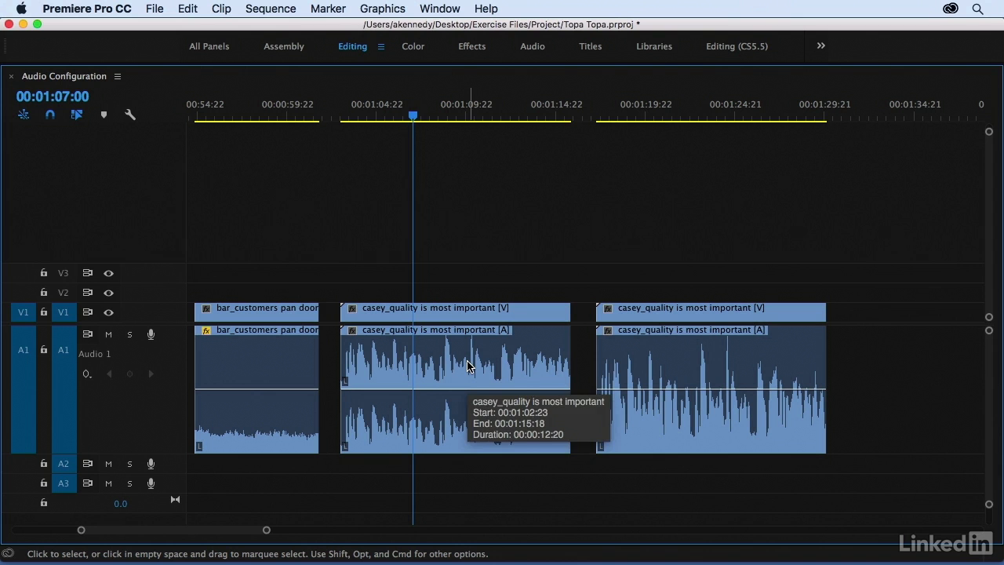
Step: Review the sequence with the mono casey_quality clip placed after the stereo copy
{"action": "left_click", "coordinate": [856, 116]}
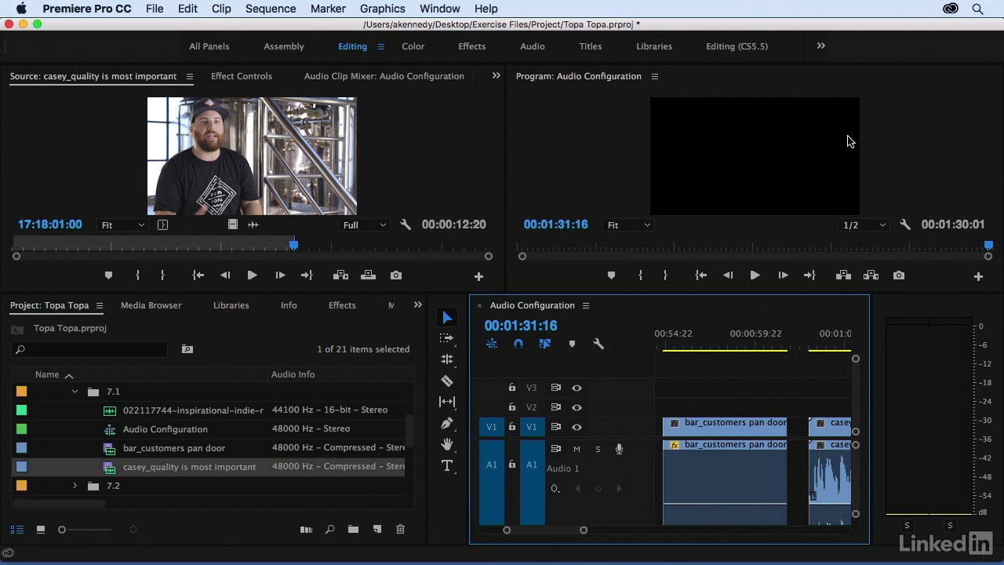
{"action": "mouse_move", "coordinate": [72, 472]}
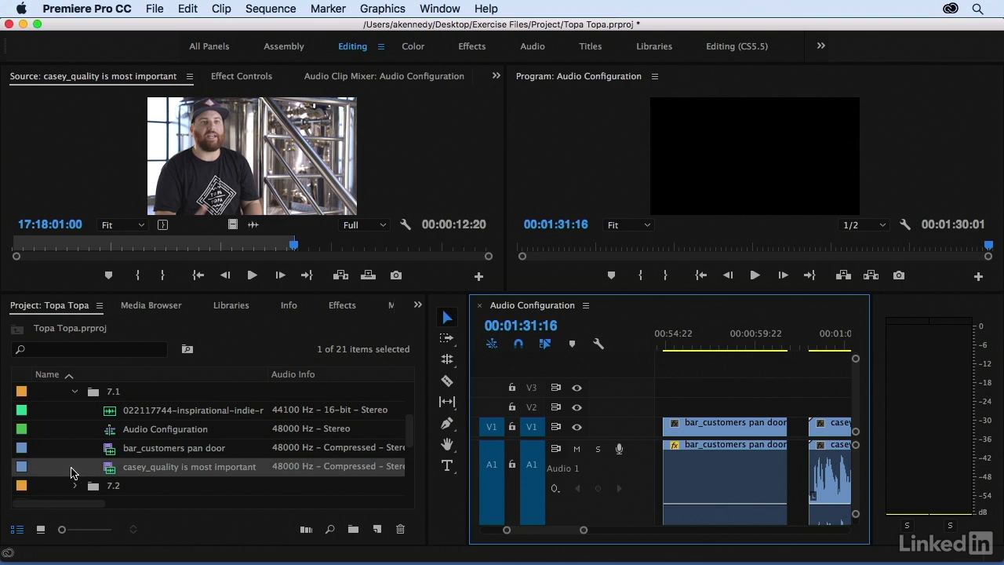
Step: Modify casey_quality's audio channels to 2 mono clips and confirm for future edits
{"action": "right_click", "coordinate": [71, 470]}
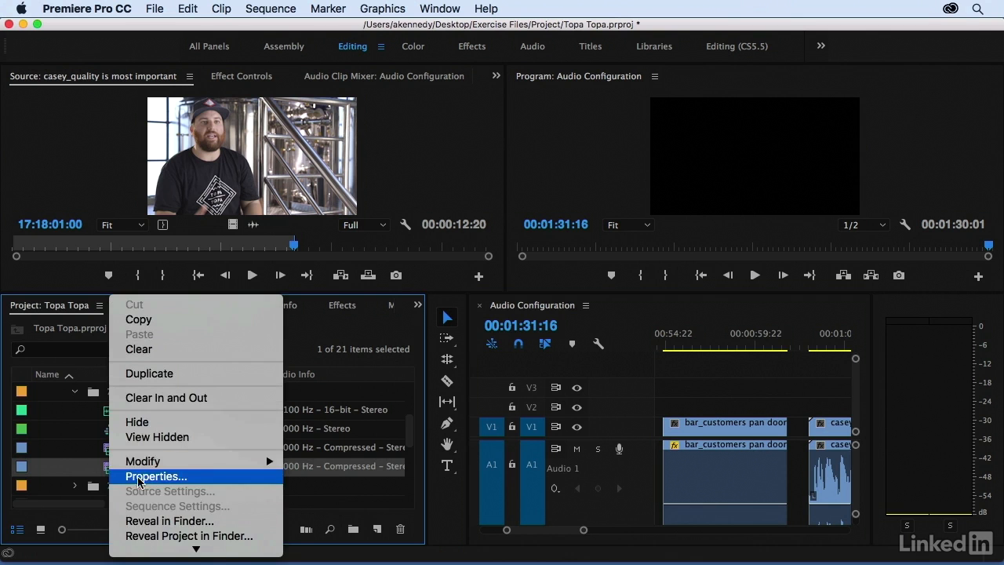
{"action": "left_click", "coordinate": [143, 461]}
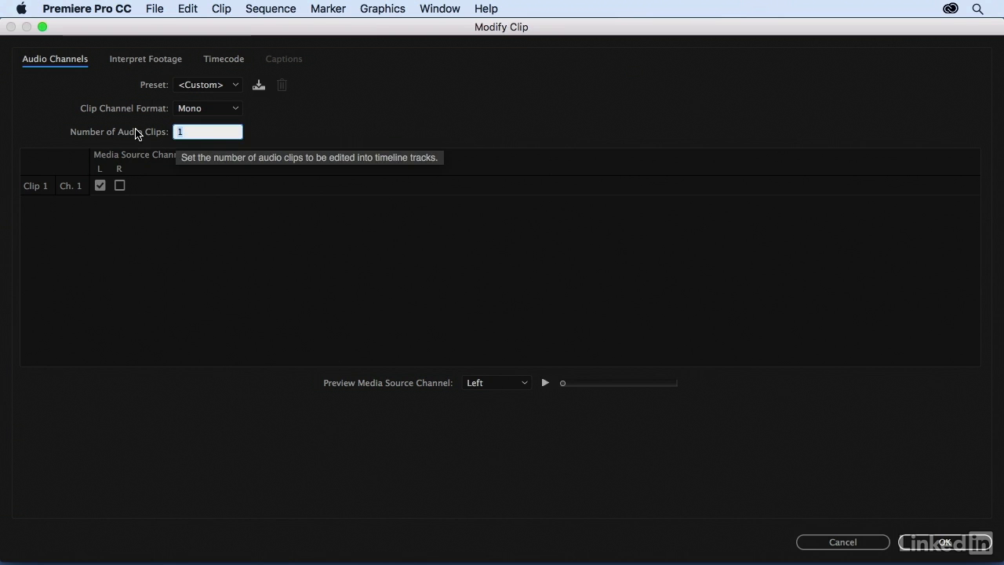
{"action": "type", "text": "2"}
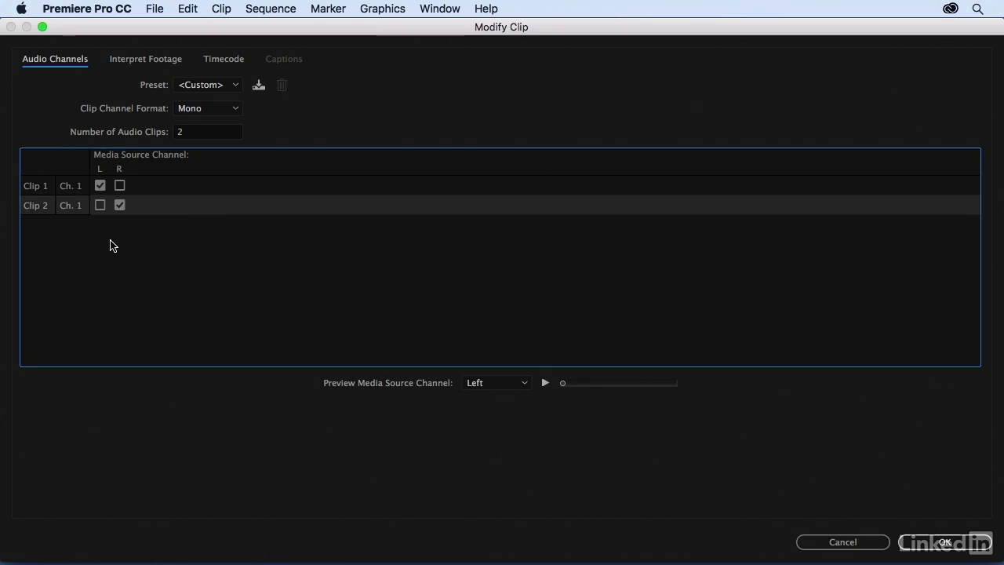
{"action": "mouse_move", "coordinate": [106, 184]}
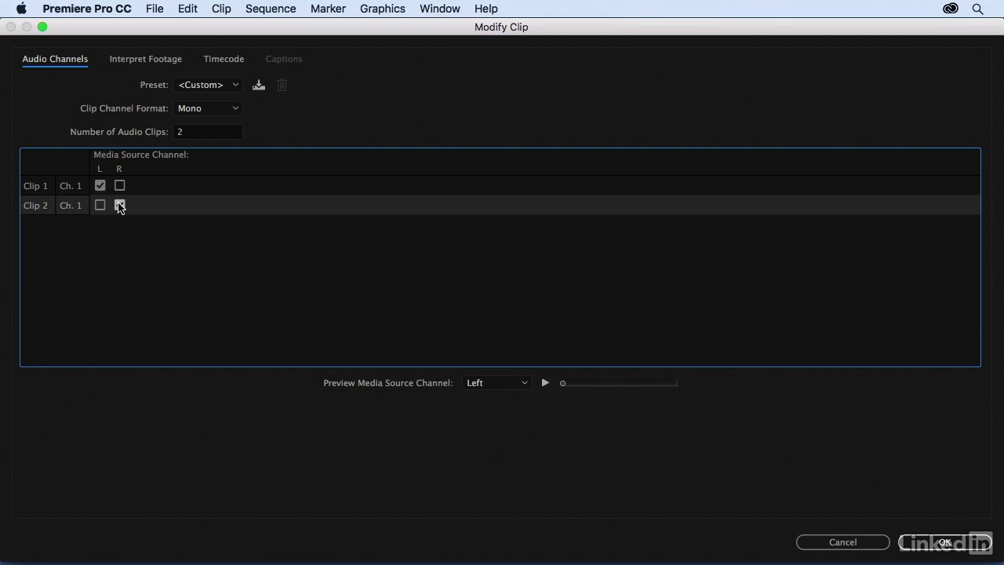
{"action": "left_click", "coordinate": [119, 204]}
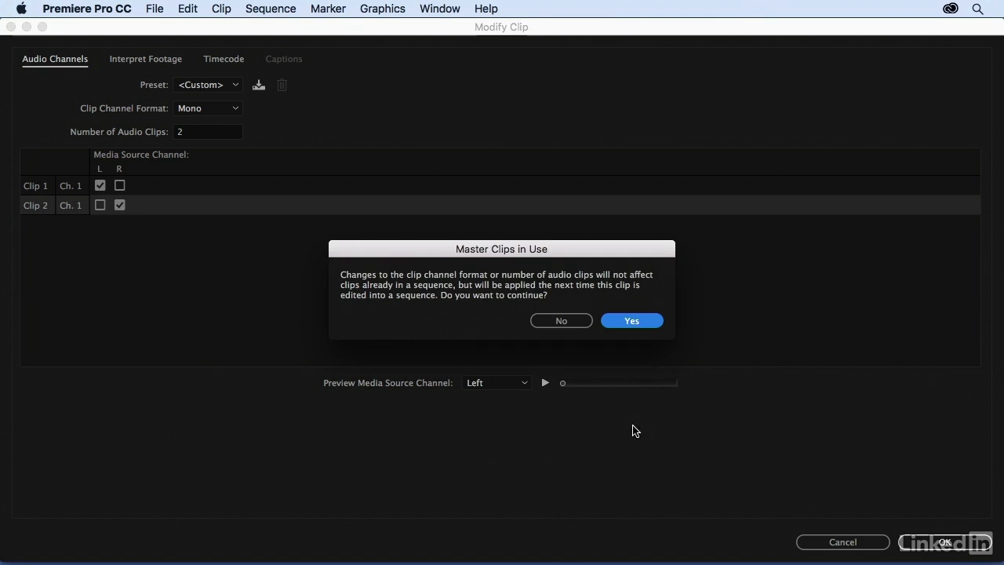
{"action": "left_click", "coordinate": [632, 320]}
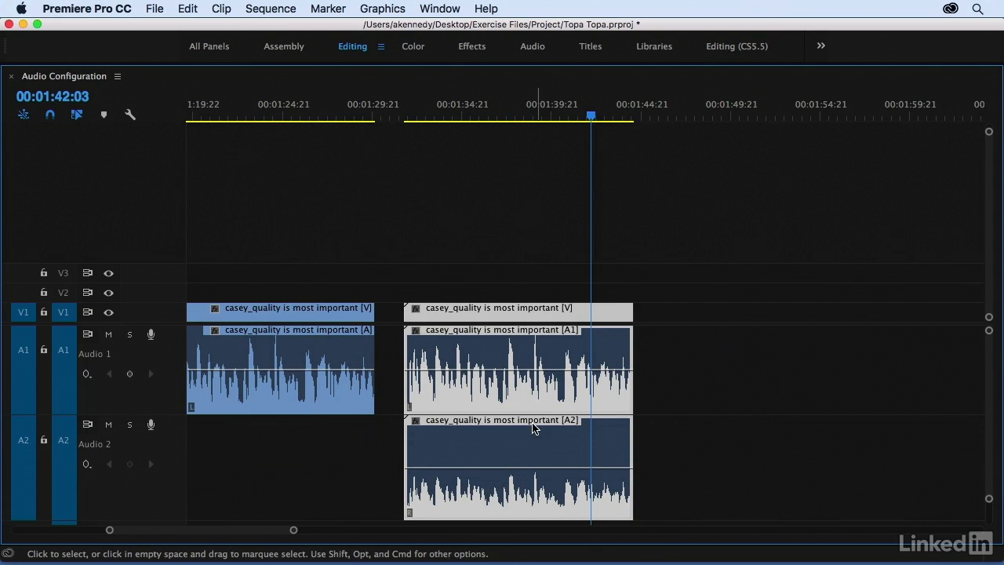
Step: Deselect and reselect the dual-mono casey_quality clip on the timeline
{"action": "left_click", "coordinate": [518, 370]}
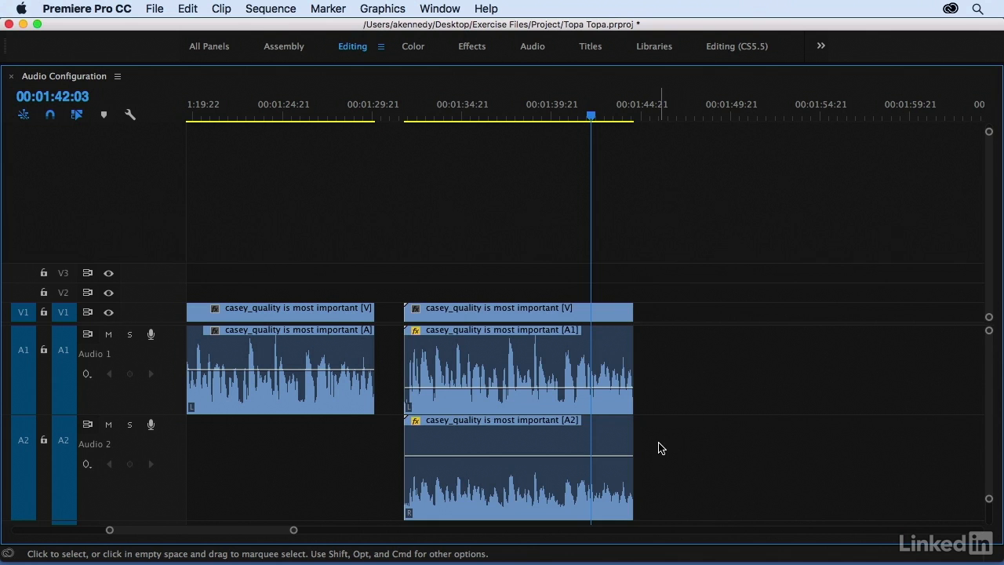
{"action": "mouse_move", "coordinate": [509, 186]}
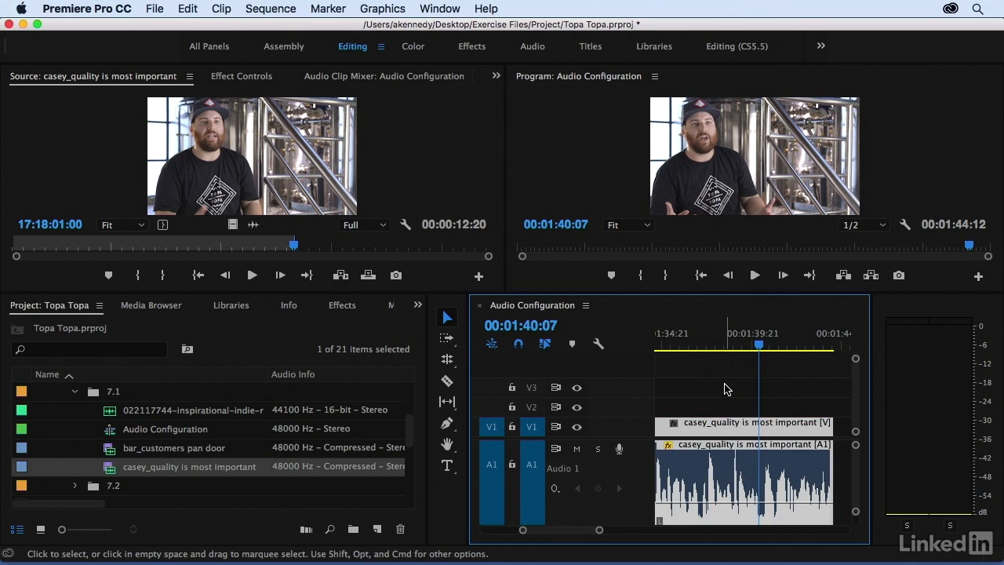
{"action": "left_click", "coordinate": [742, 426]}
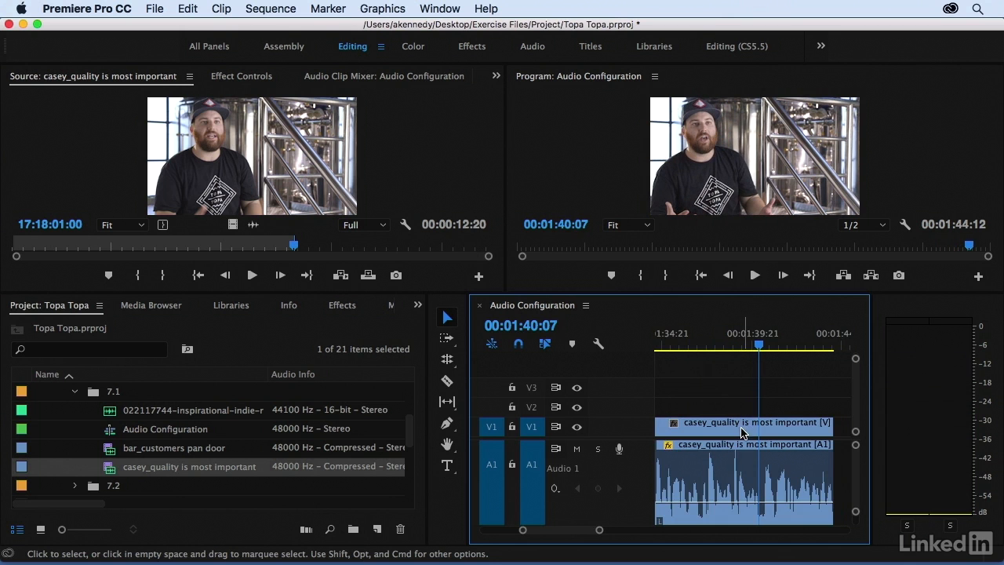
{"action": "mouse_move", "coordinate": [678, 194]}
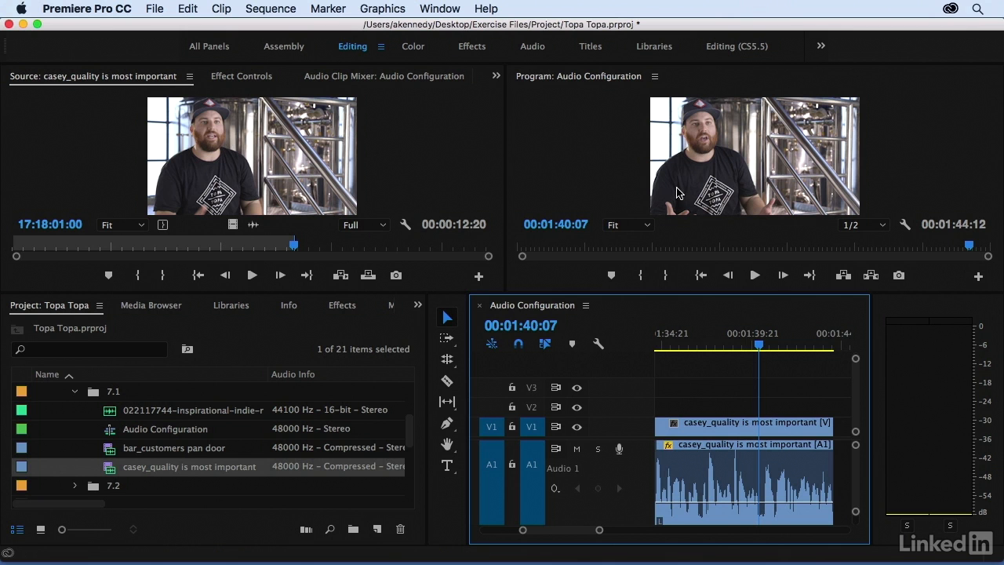
{"action": "left_click", "coordinate": [737, 428]}
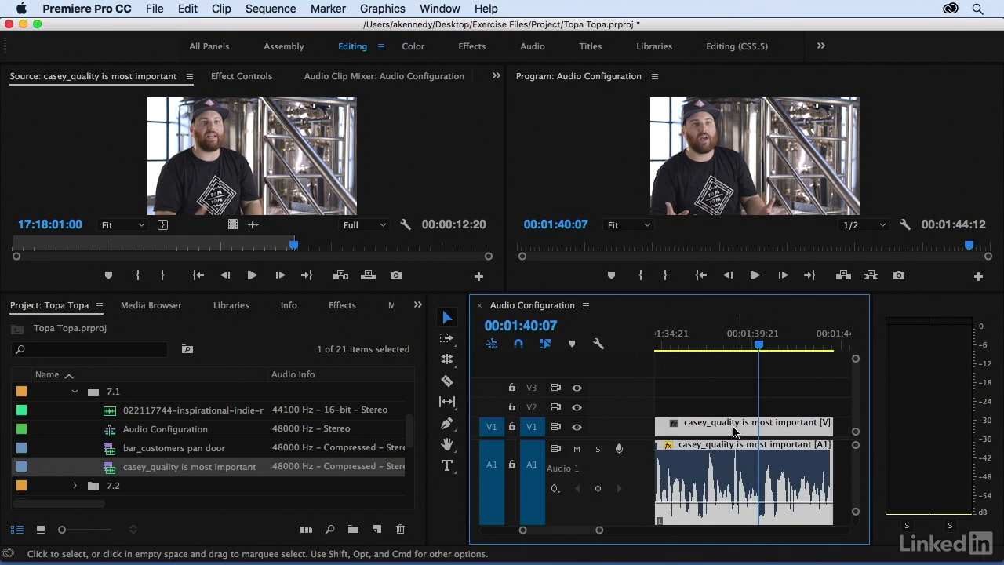